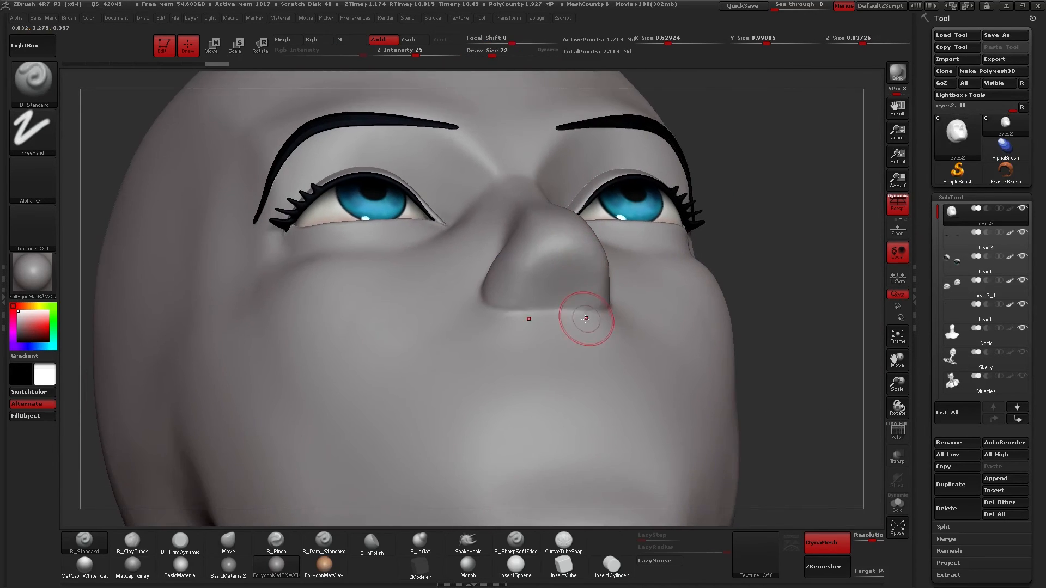
Sculpt beside the nose tip with the Standard brush to define the tip and nostrils.
drag(586, 319, 498, 299)
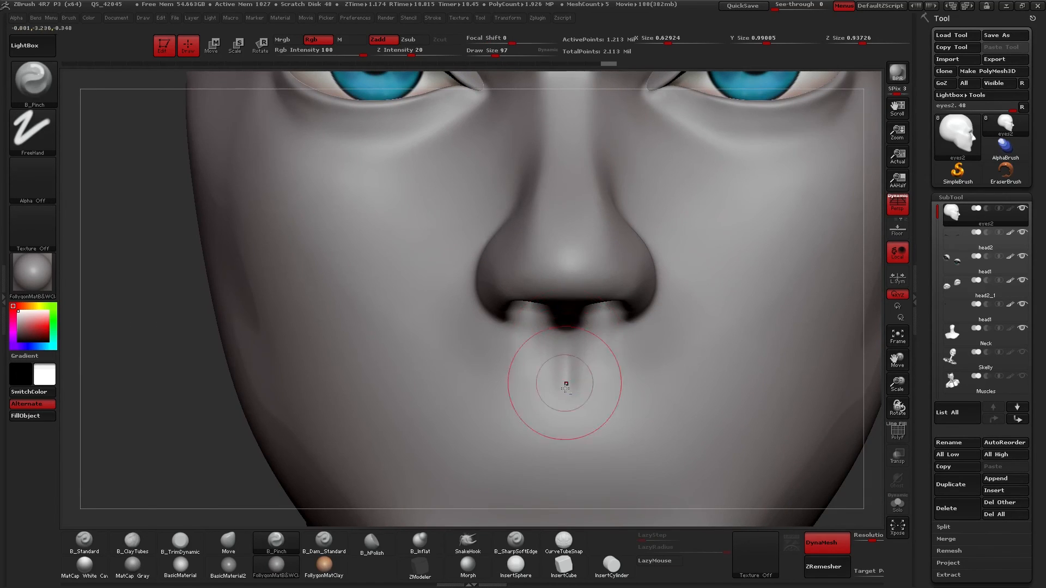
Pinch a philtrum groove into the upper lip and tighten the skin under the nostrils.
drag(565, 387, 549, 383)
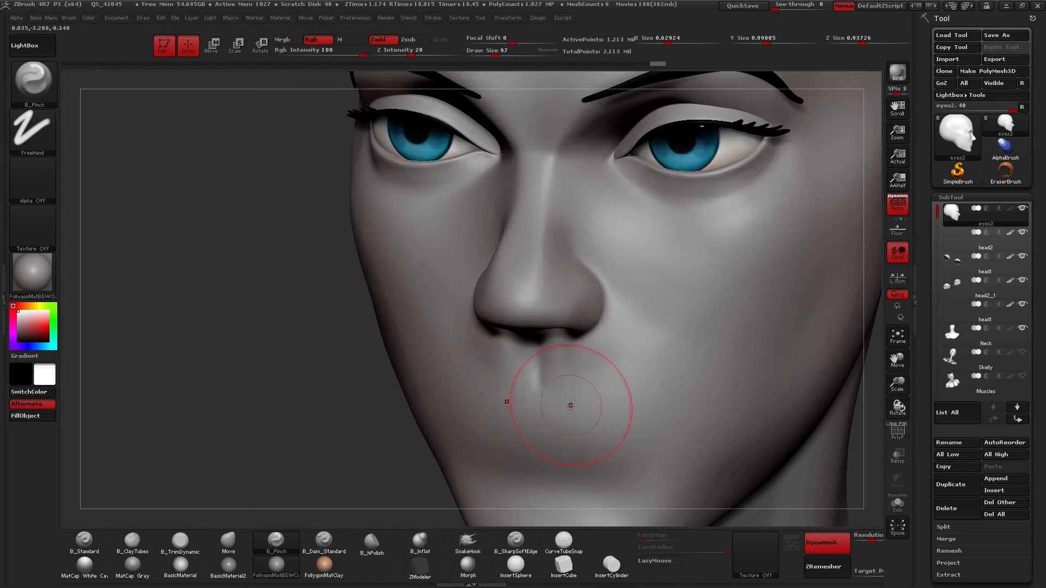
drag(570, 405, 541, 416)
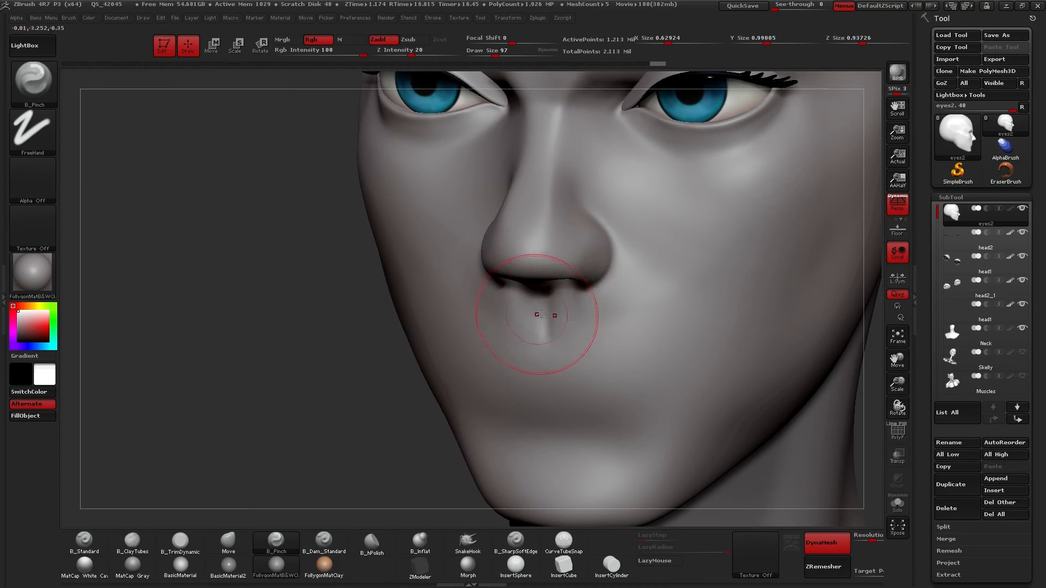
drag(542, 314, 585, 350)
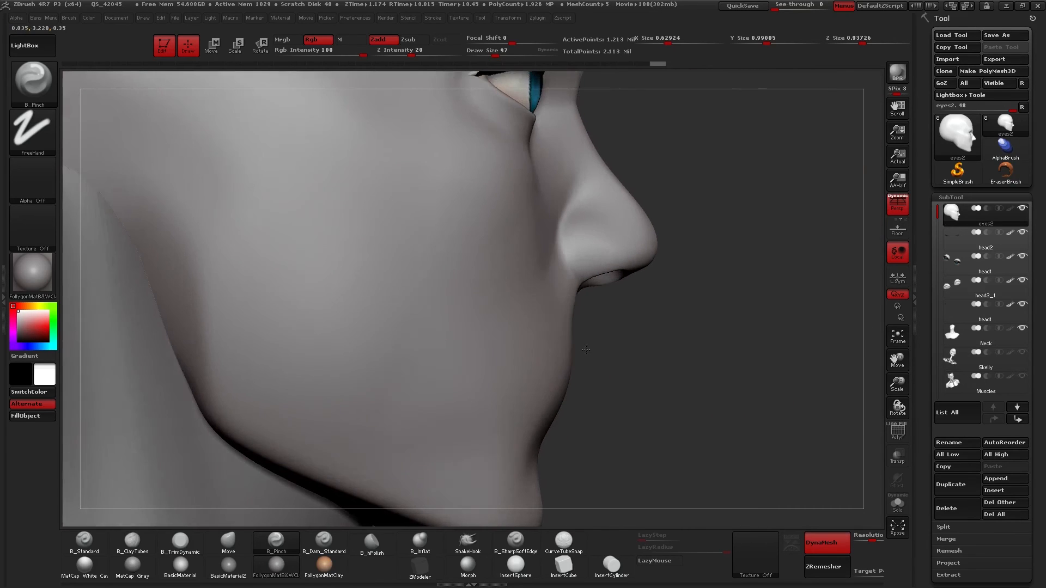
drag(585, 350, 562, 317)
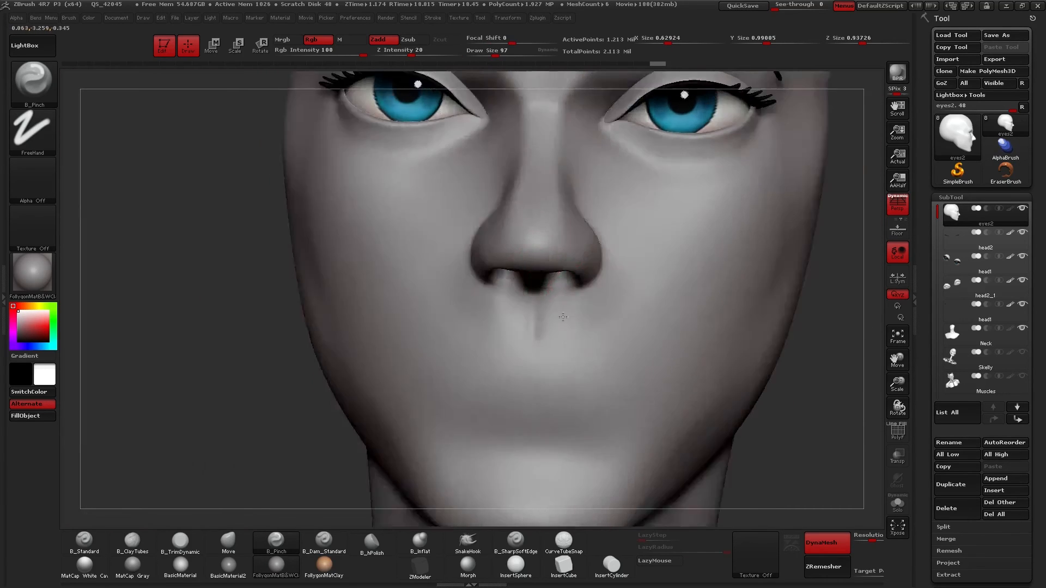
drag(562, 317, 556, 403)
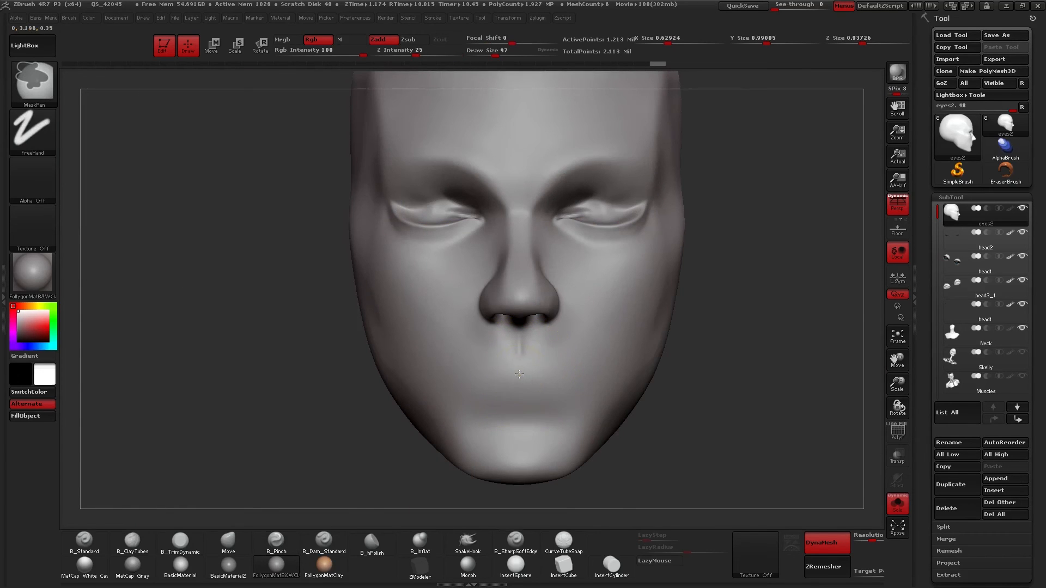
Push the lower face and upper lip below the nose into shape with the Move brush.
click(276, 540)
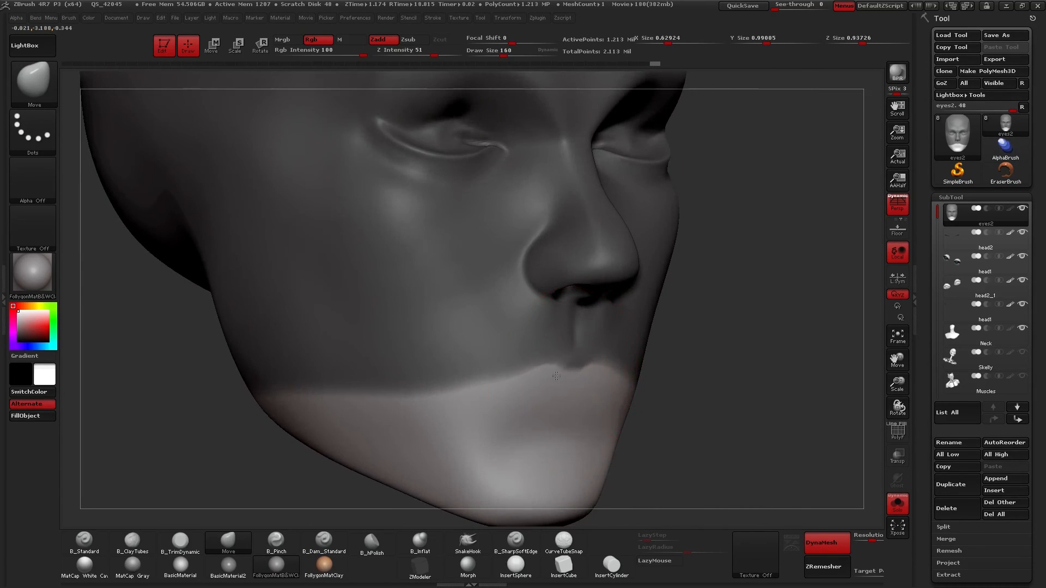
drag(556, 376, 596, 356)
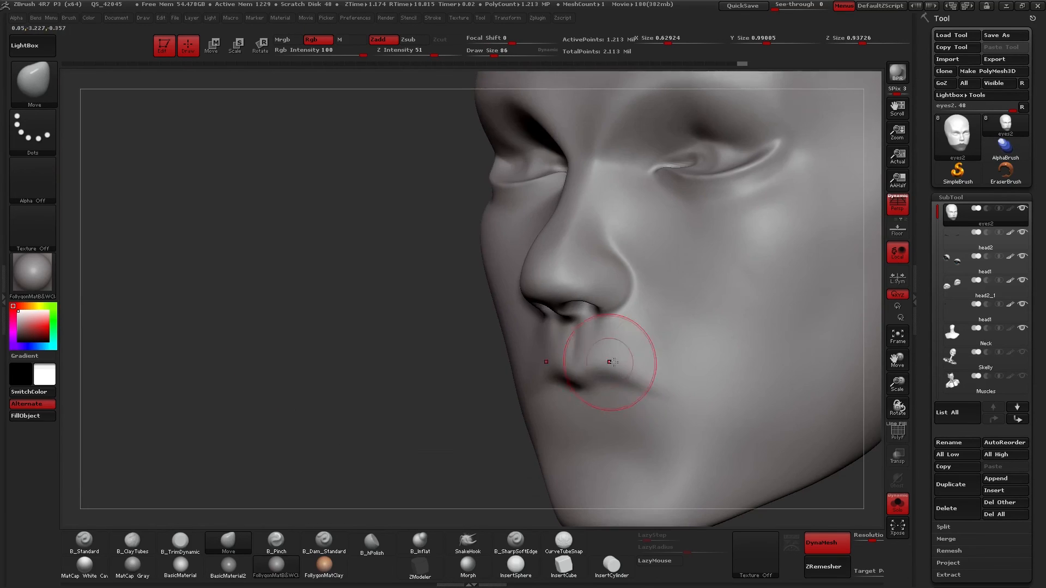
drag(610, 362, 580, 342)
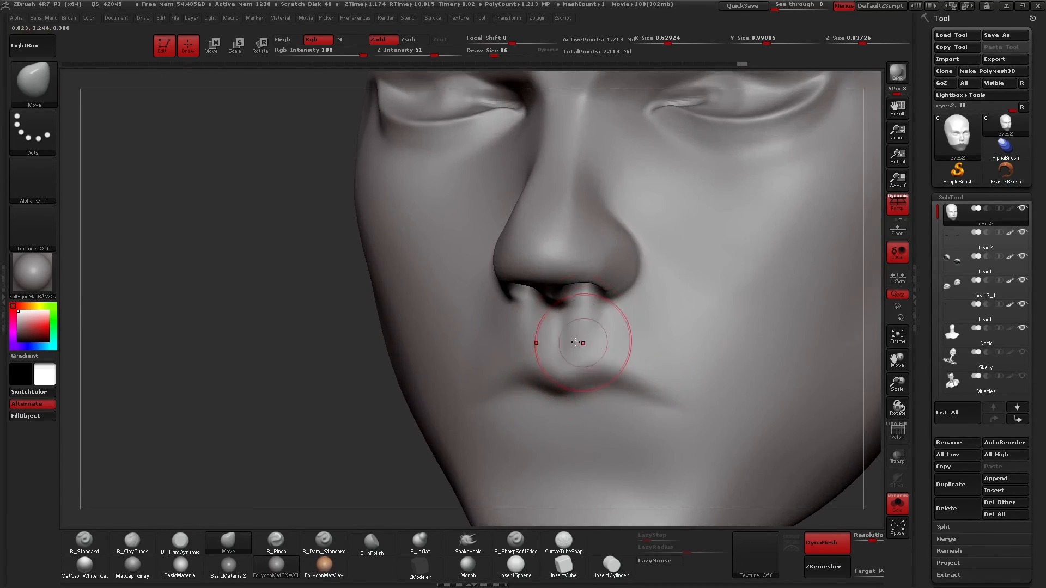
drag(582, 343, 561, 332)
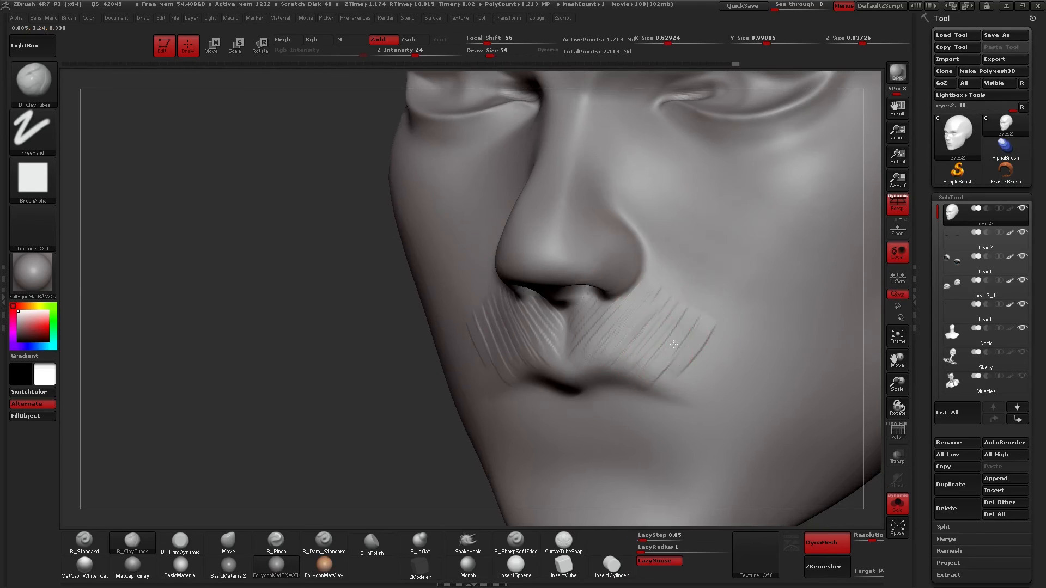
Pinch over the clay strokes on the upper lip with the Pinch brush.
click(276, 541)
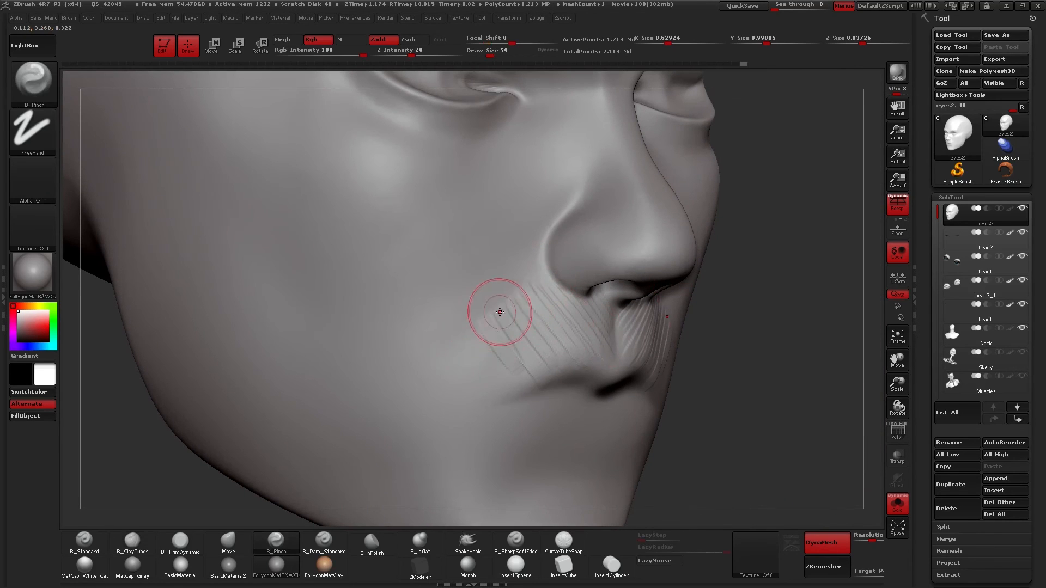
drag(499, 311, 499, 350)
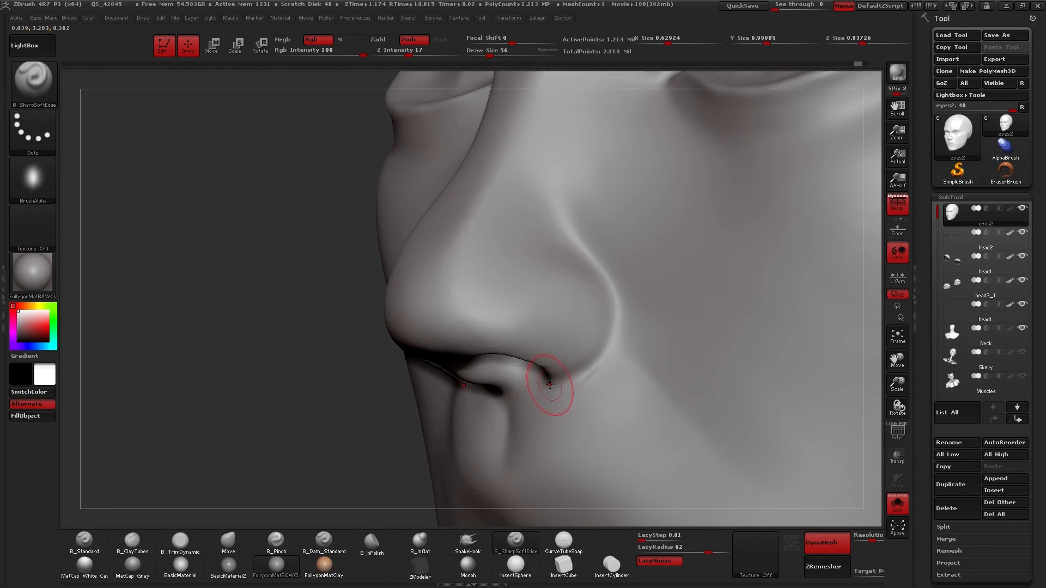
Carve the alar groove around the nostril wing, then pinch it sharper from the front.
drag(550, 383, 624, 299)
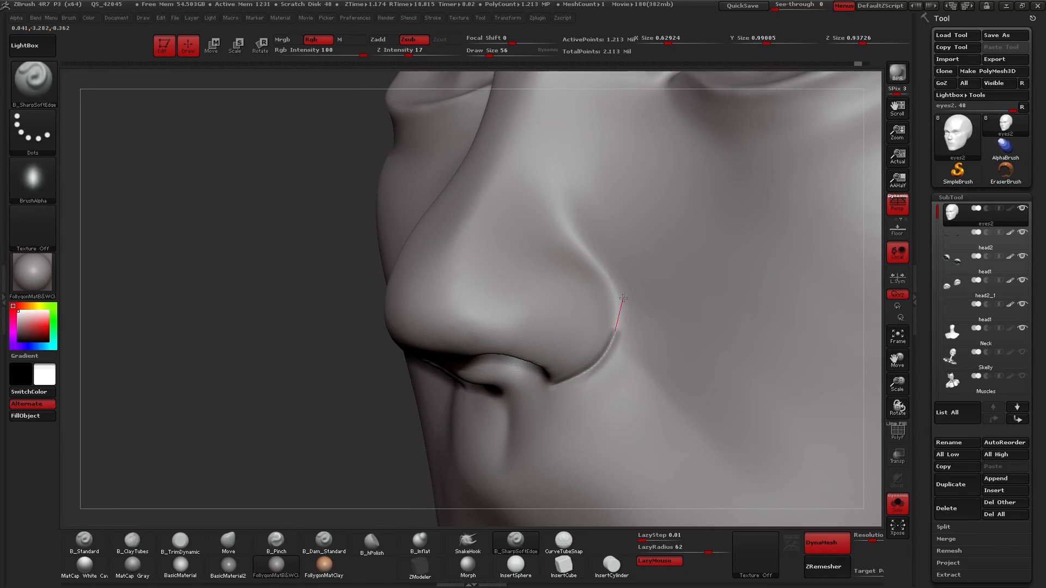
drag(624, 299, 513, 317)
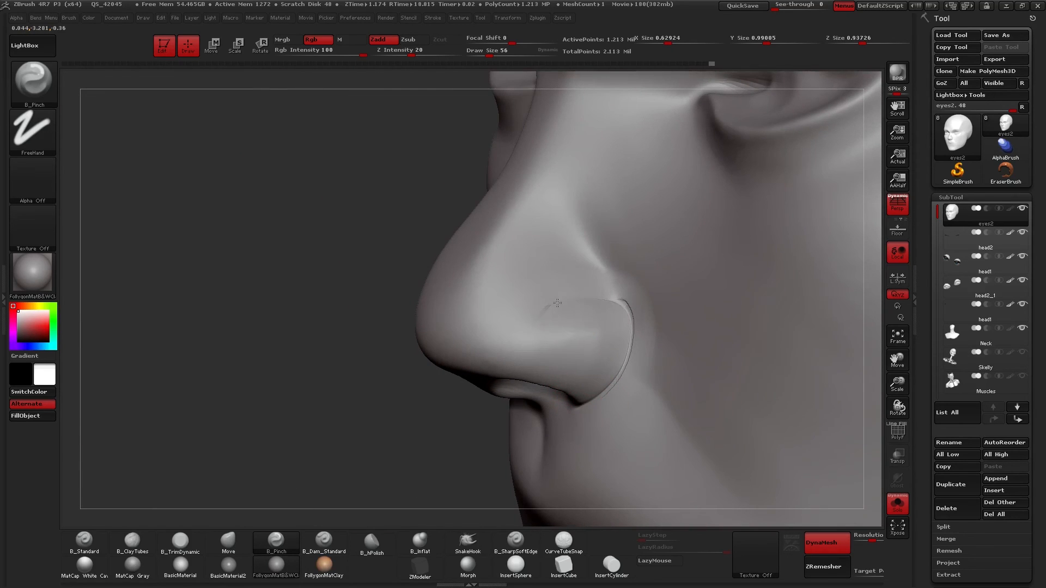
drag(557, 303, 551, 401)
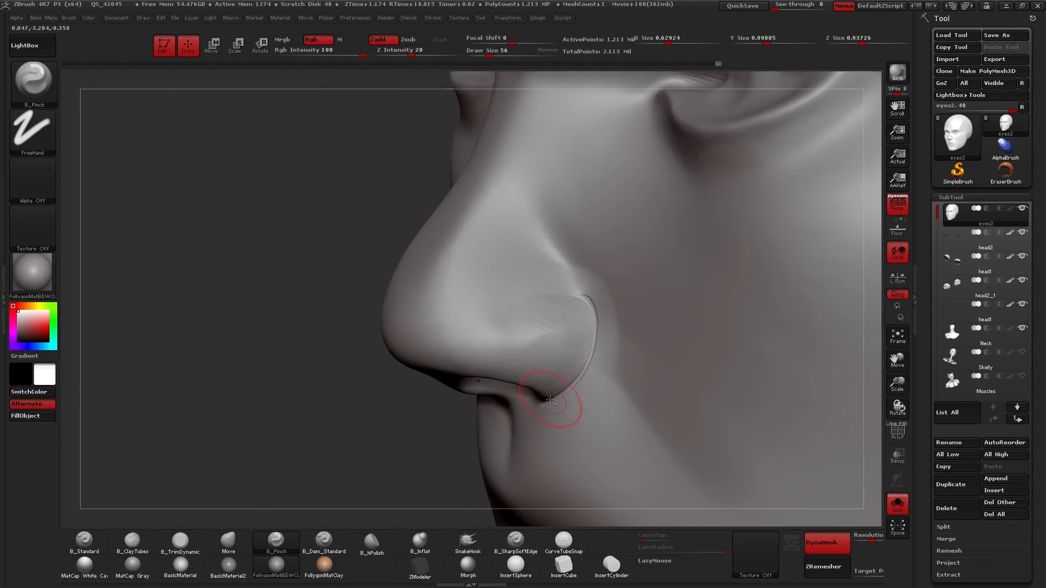
drag(550, 400, 594, 350)
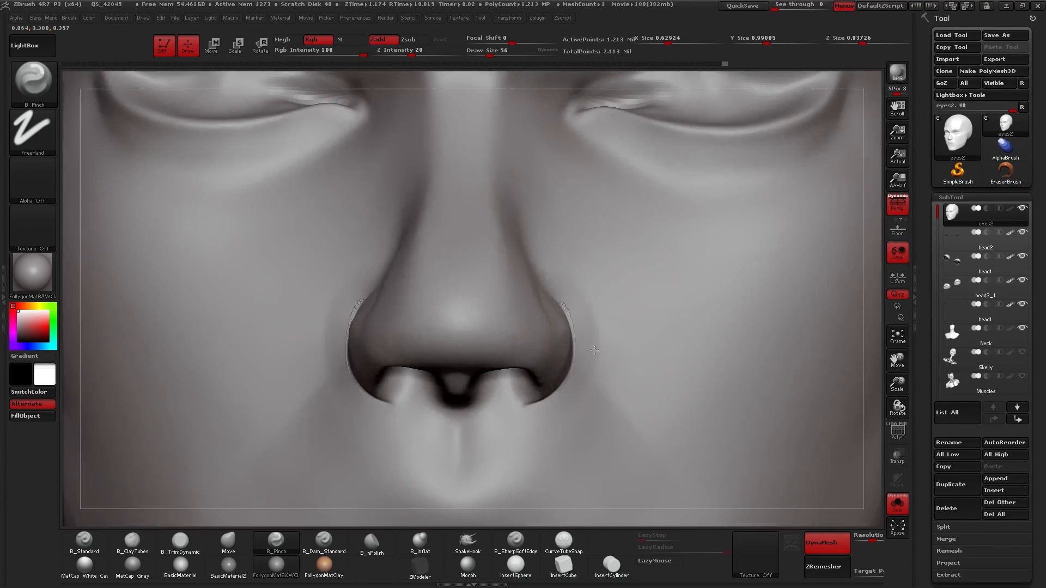
drag(594, 350, 640, 413)
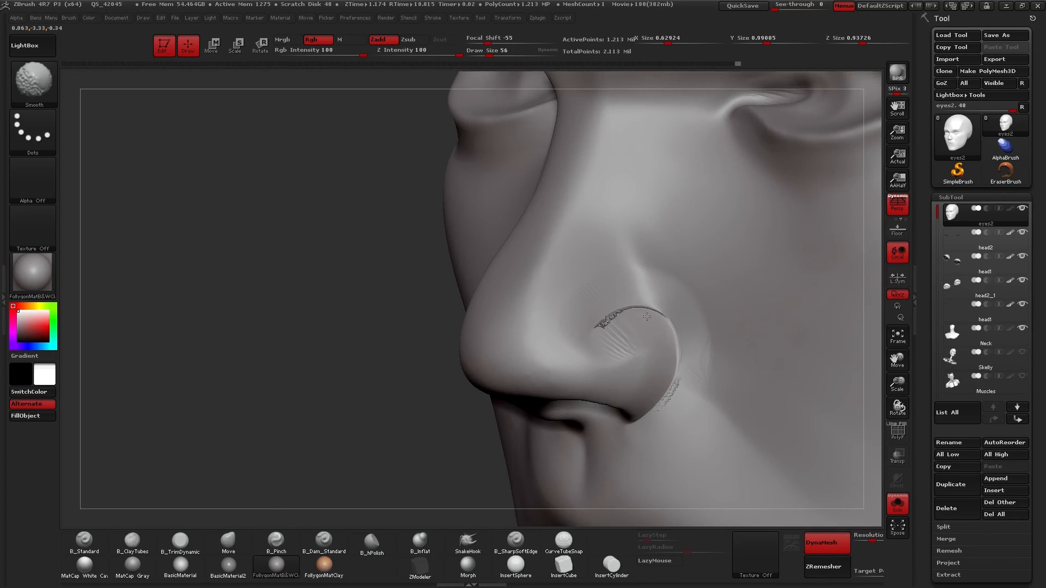
Smooth the jagged nostril crease, then pinch and refine the cheek beside the right nostril.
drag(645, 318, 640, 340)
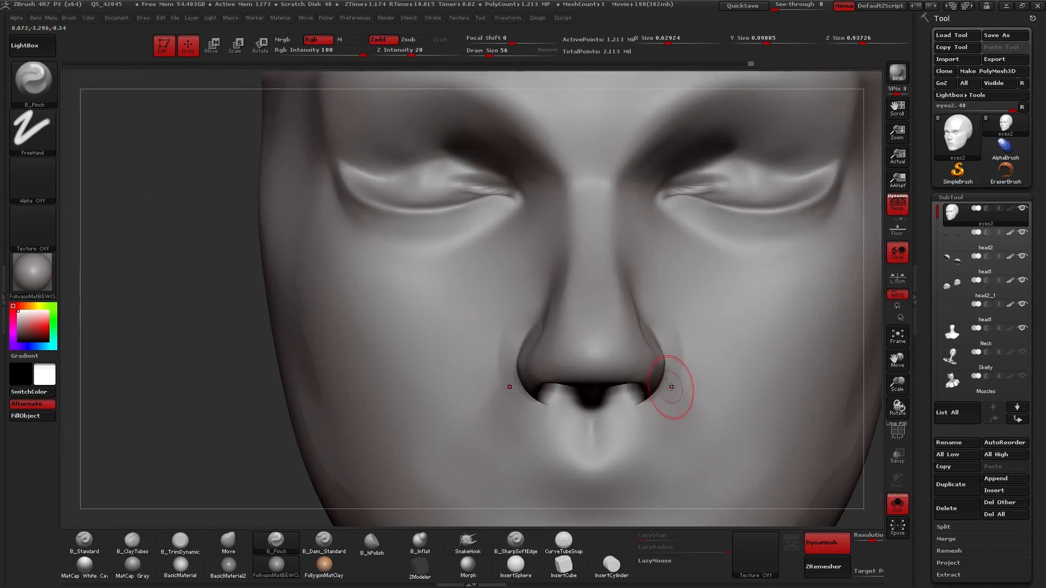
drag(671, 387, 579, 367)
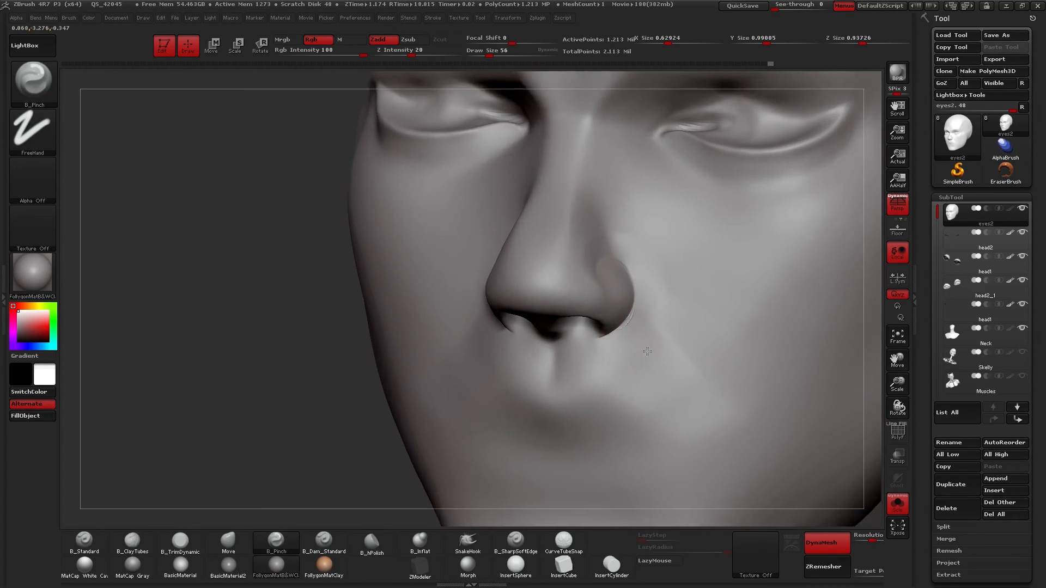
drag(647, 353, 607, 374)
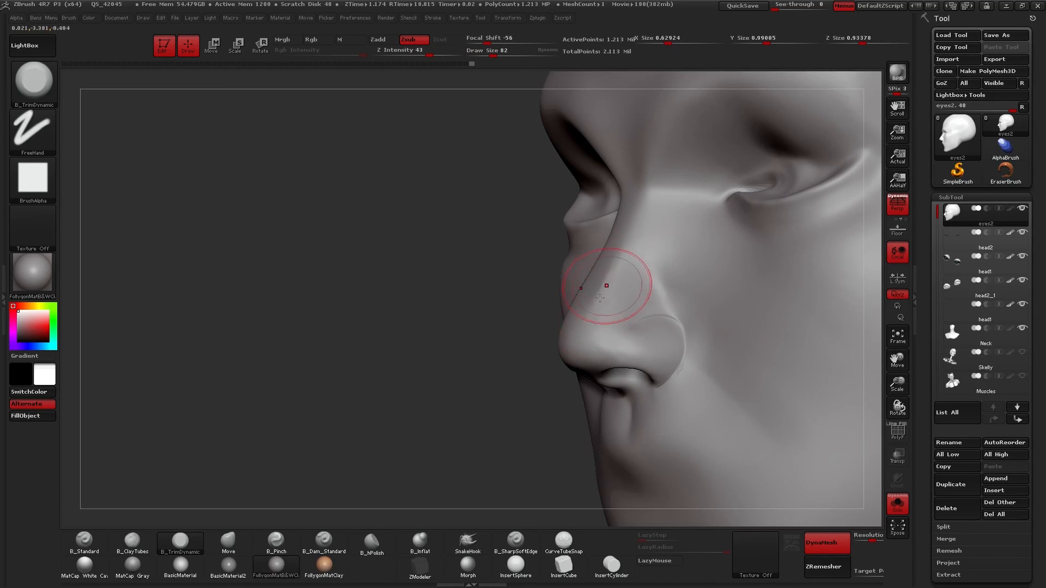
Flatten the nose bridge, build it up with ClayTubes, and mask beneath the nostril.
drag(601, 299, 612, 309)
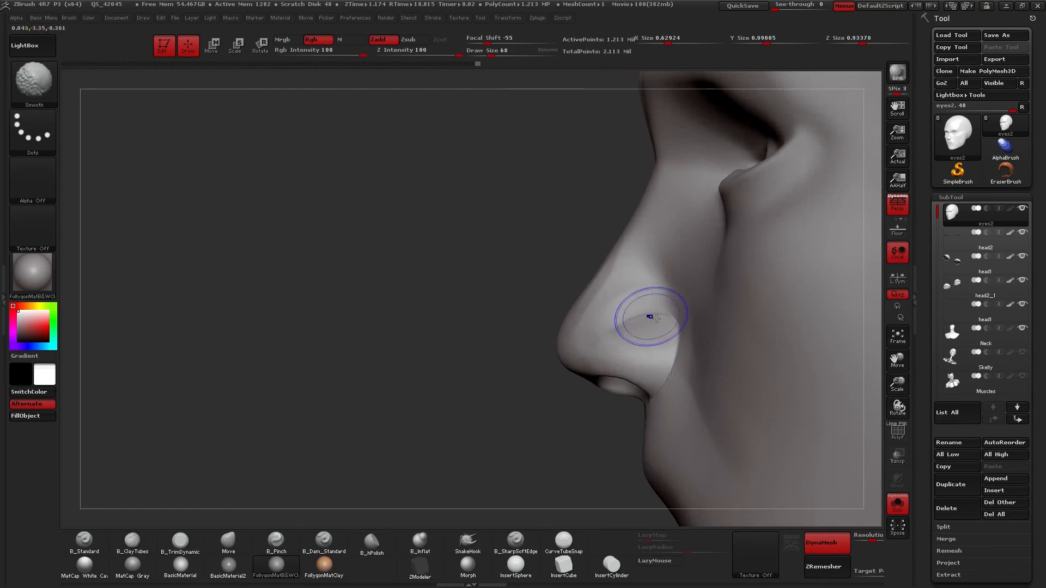
click(131, 542)
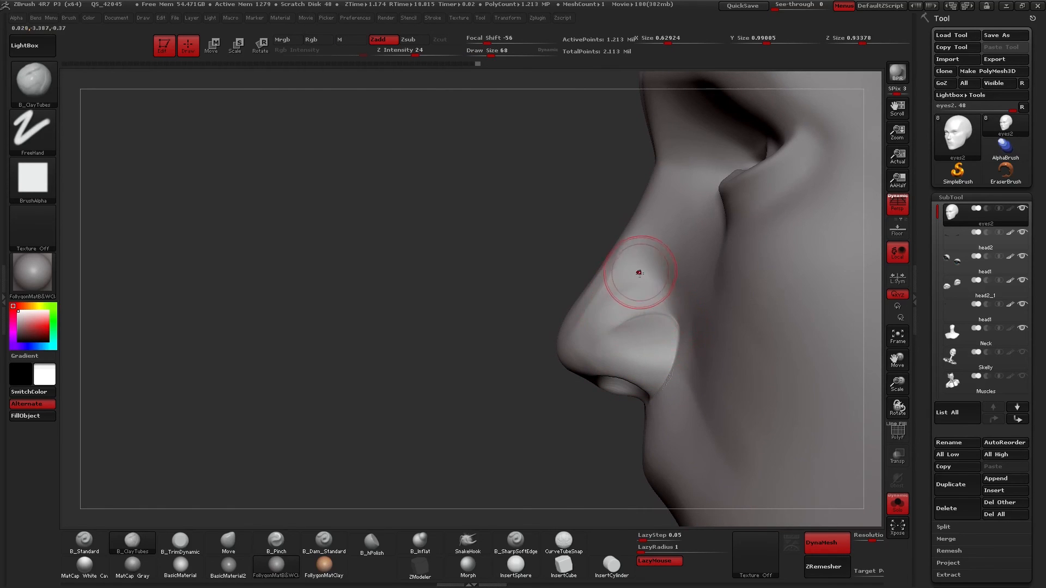
drag(636, 272, 650, 345)
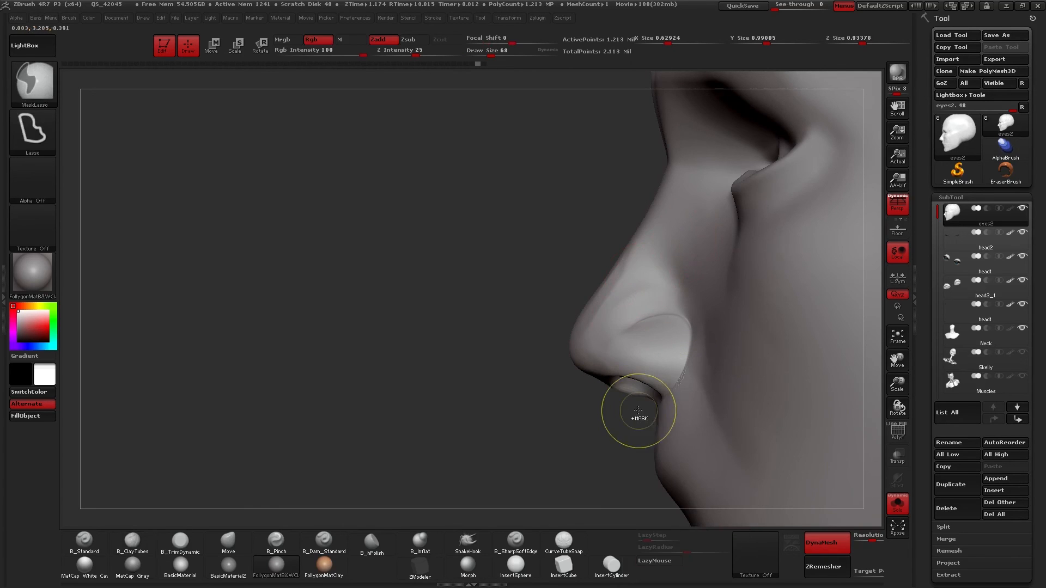
drag(638, 412, 674, 310)
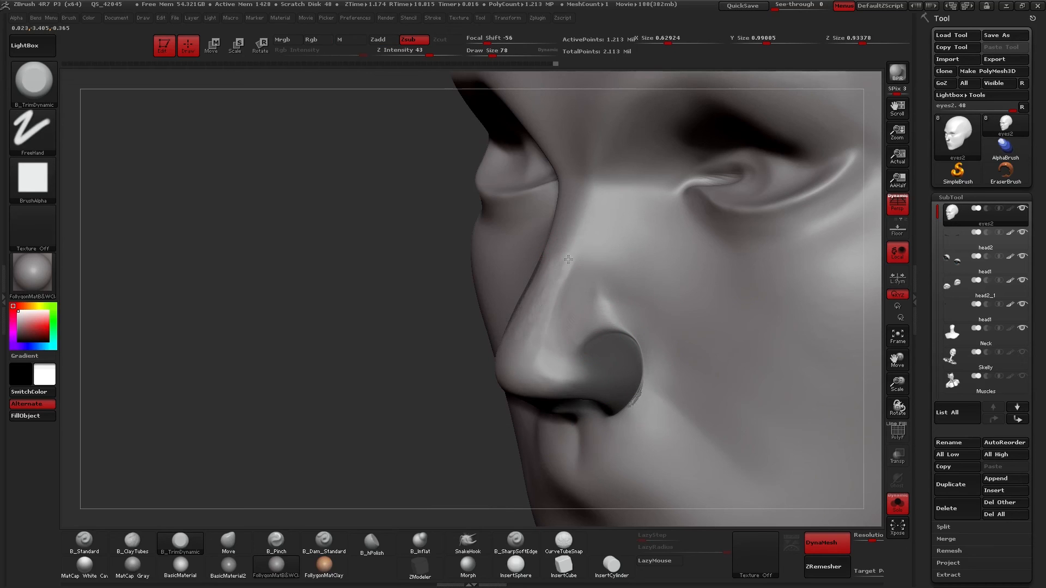
Flatten the sides of the nose tip with TrimDynamic from the front view.
drag(567, 258, 587, 360)
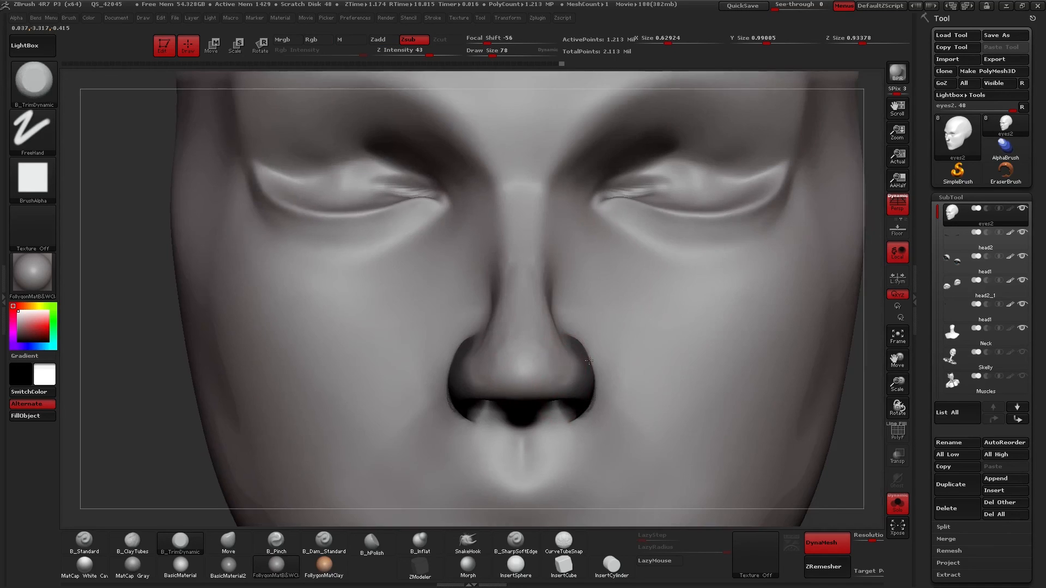
drag(588, 361, 550, 335)
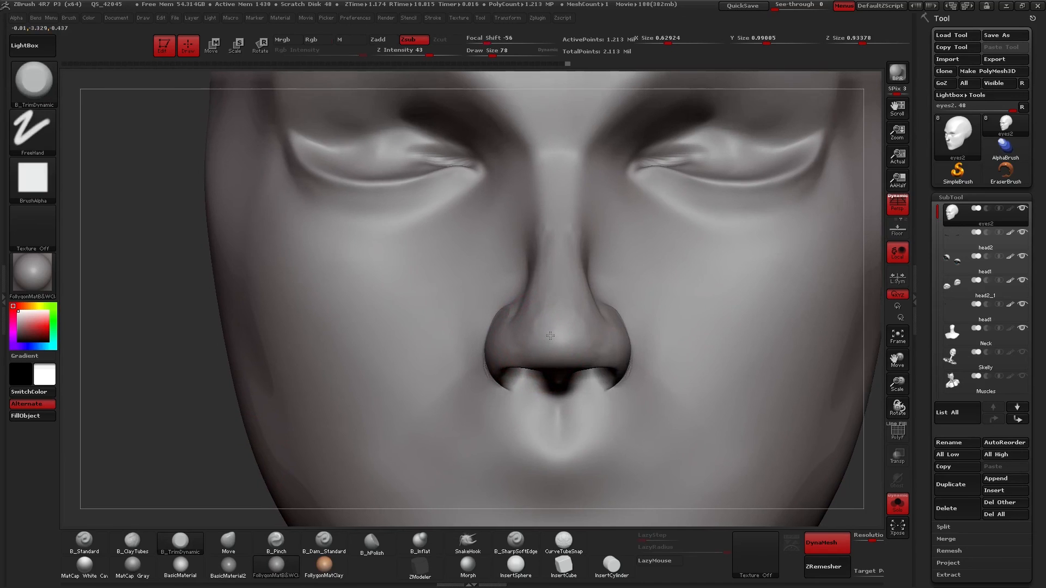
click(276, 540)
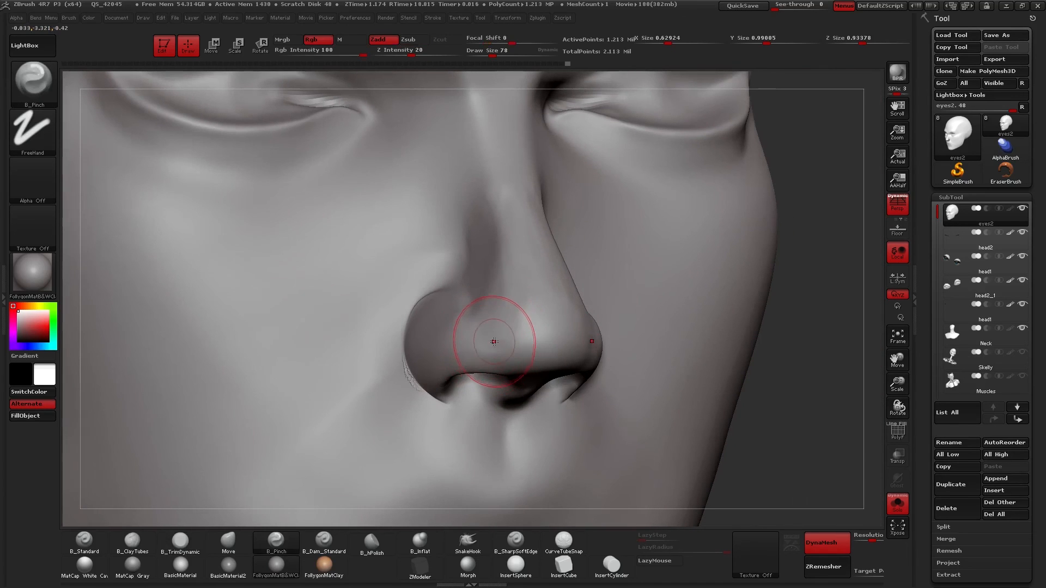
Pinch the nostril wing rim tighter from a three-quarter view.
drag(493, 342, 531, 356)
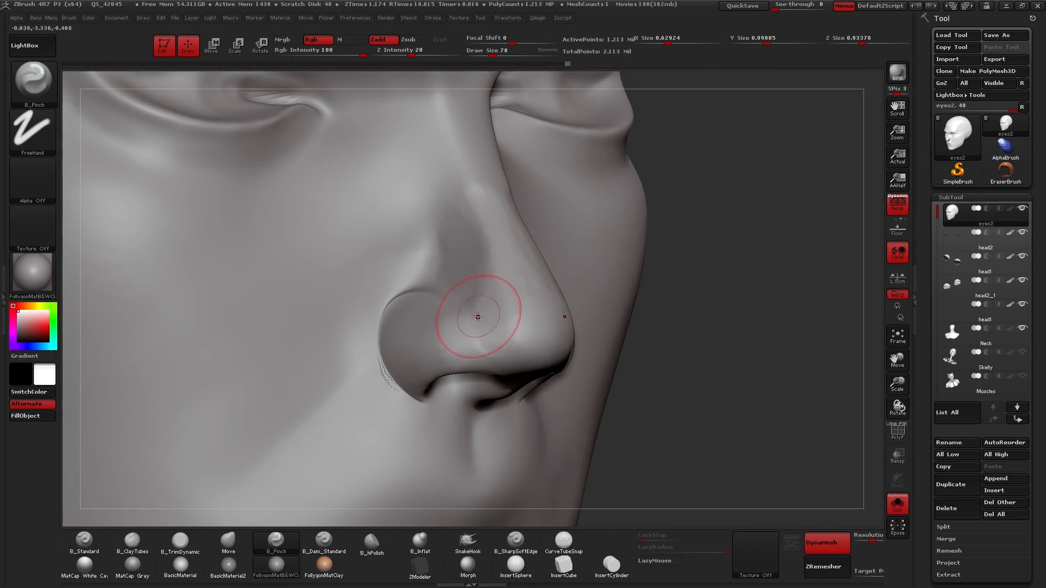
click(514, 540)
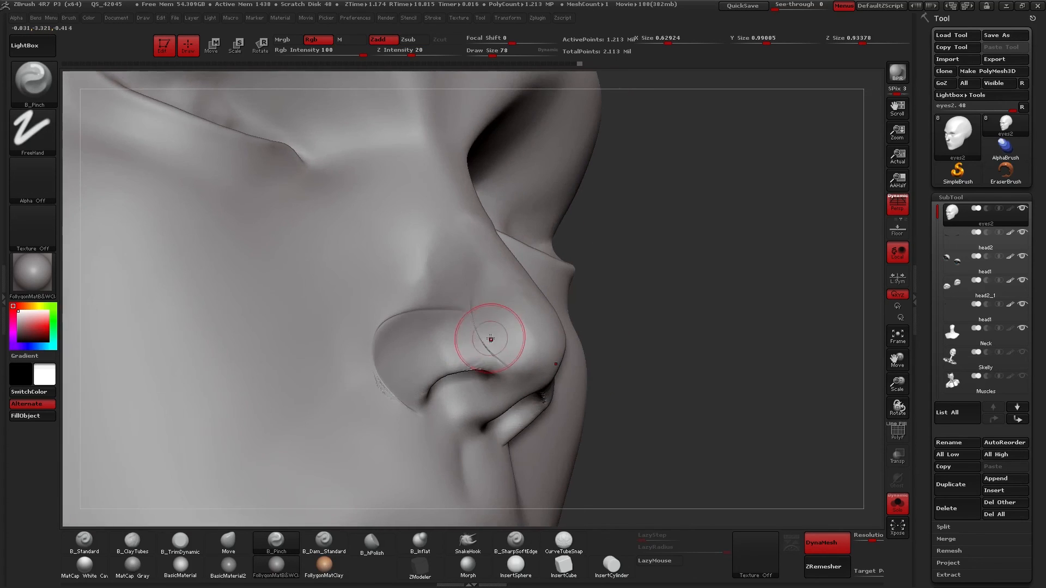
drag(490, 339, 570, 351)
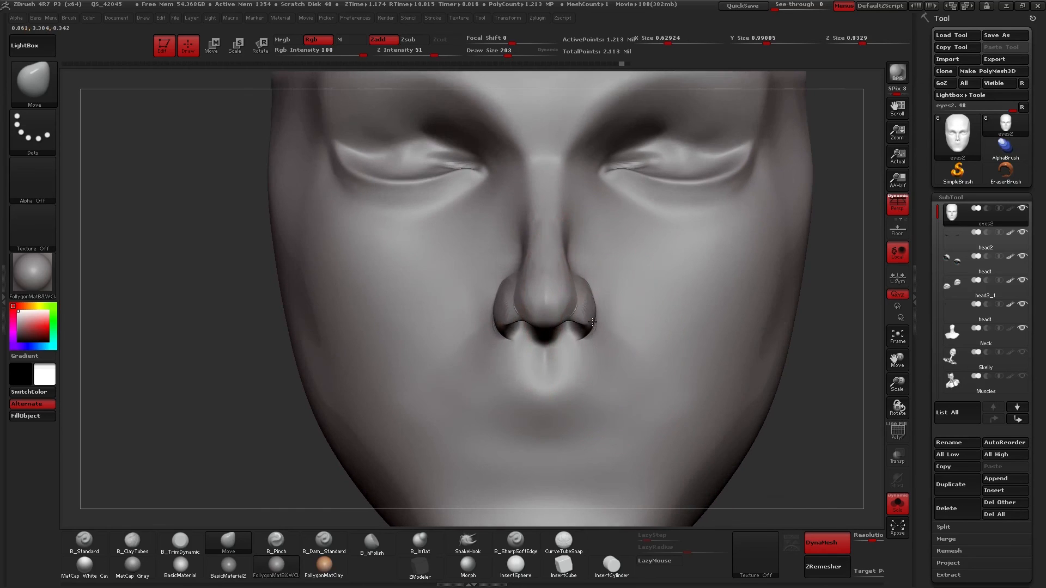
Smooth the nostril wings and nose tip from a side view, dropping to a lower-resolution mesh.
drag(589, 323, 589, 345)
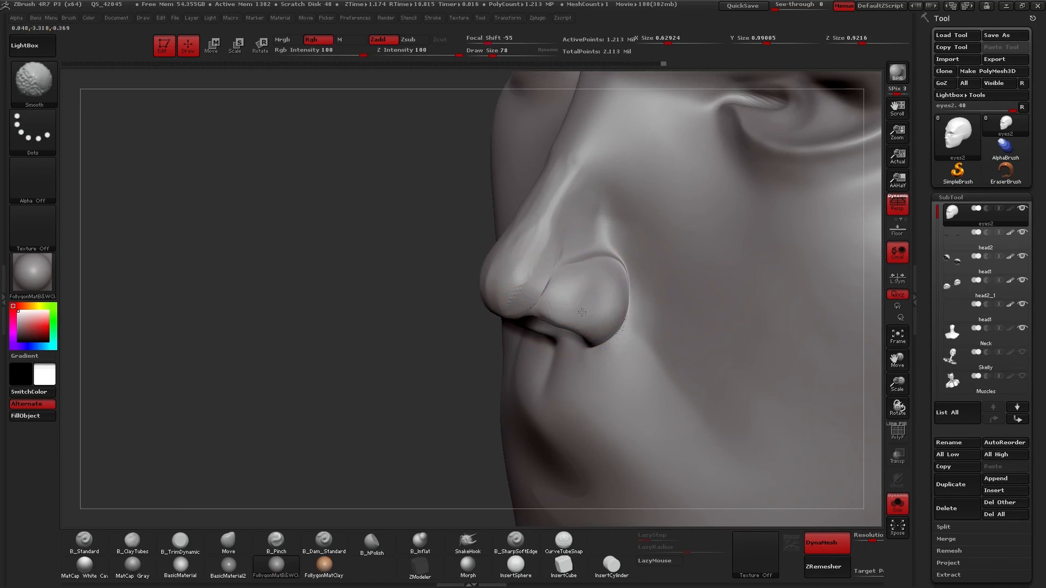
click(419, 541)
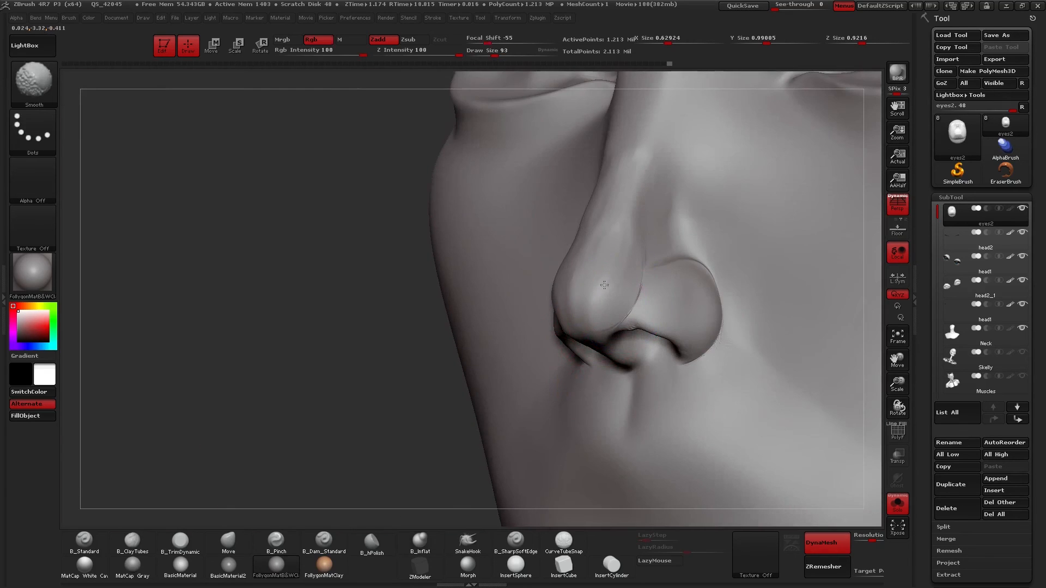
click(420, 540)
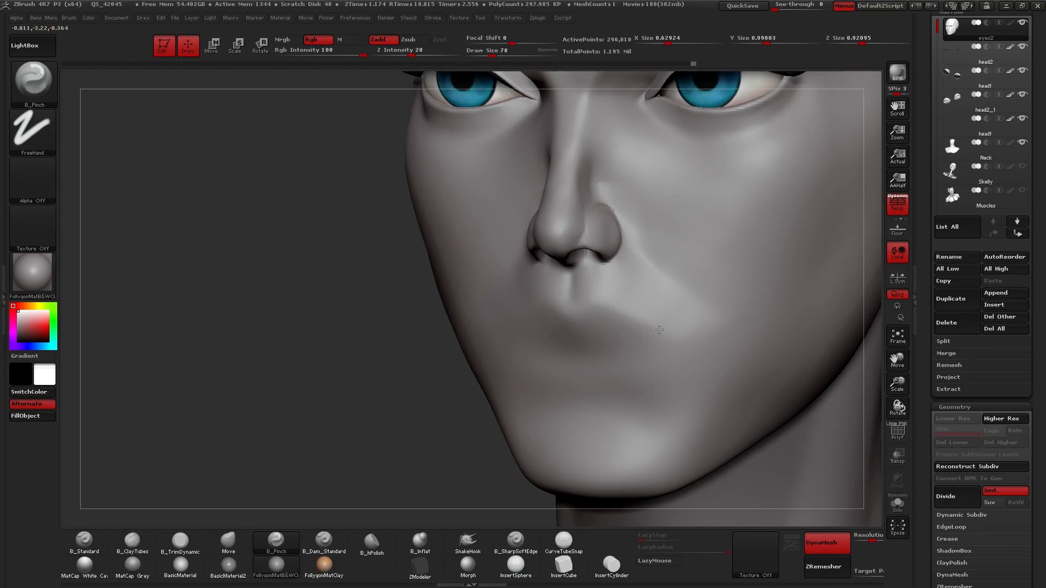
Work on the lower-poly head with blue eyes shown, then subdivide it with Divide.
drag(660, 330, 636, 347)
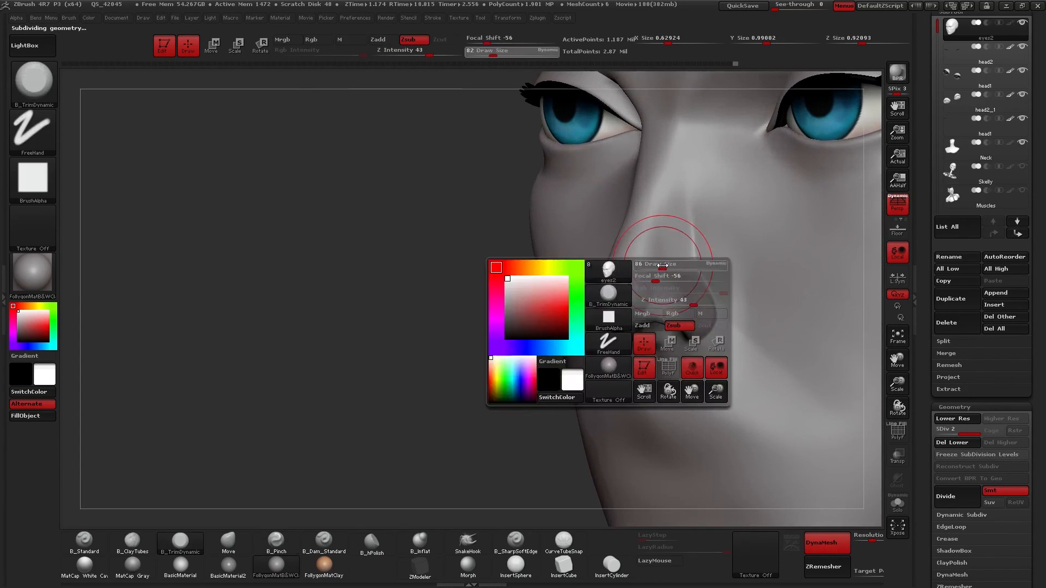
Plane the nose bridge and nostril underside with TrimDynamic, then lift the nose tip with Move.
click(691, 204)
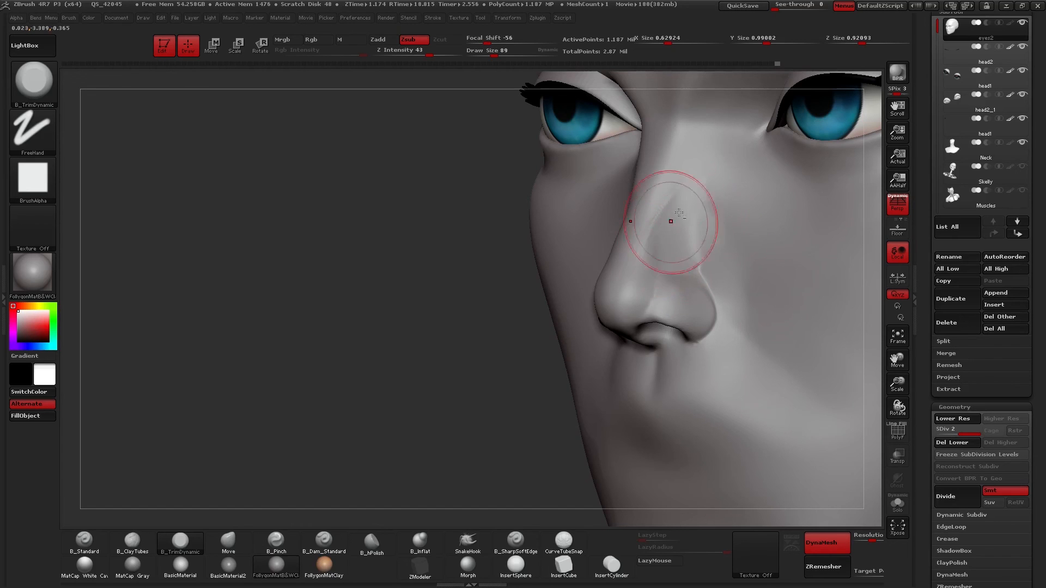
drag(670, 221, 699, 276)
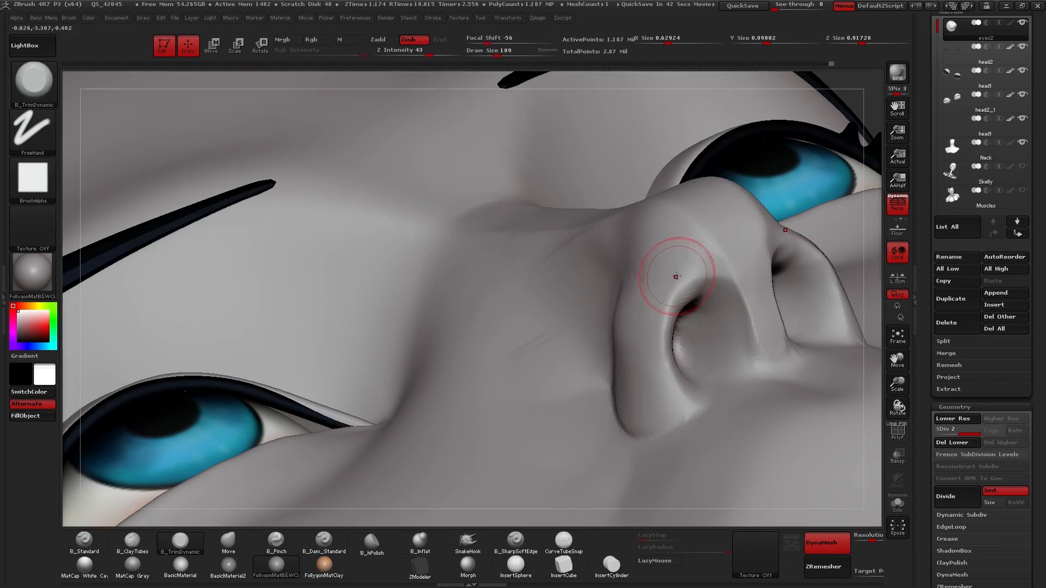
drag(674, 274, 633, 300)
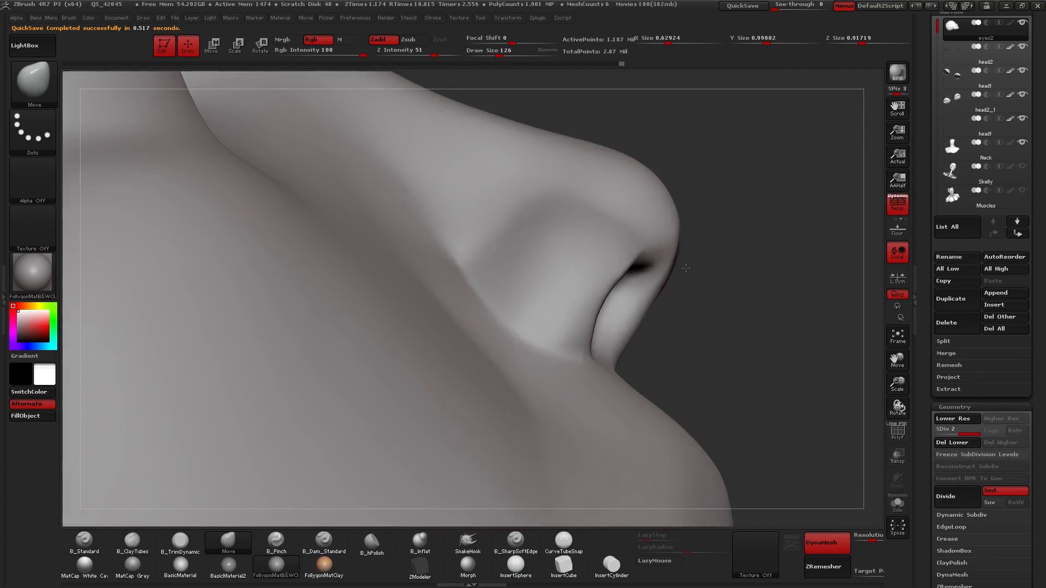
drag(686, 268, 641, 310)
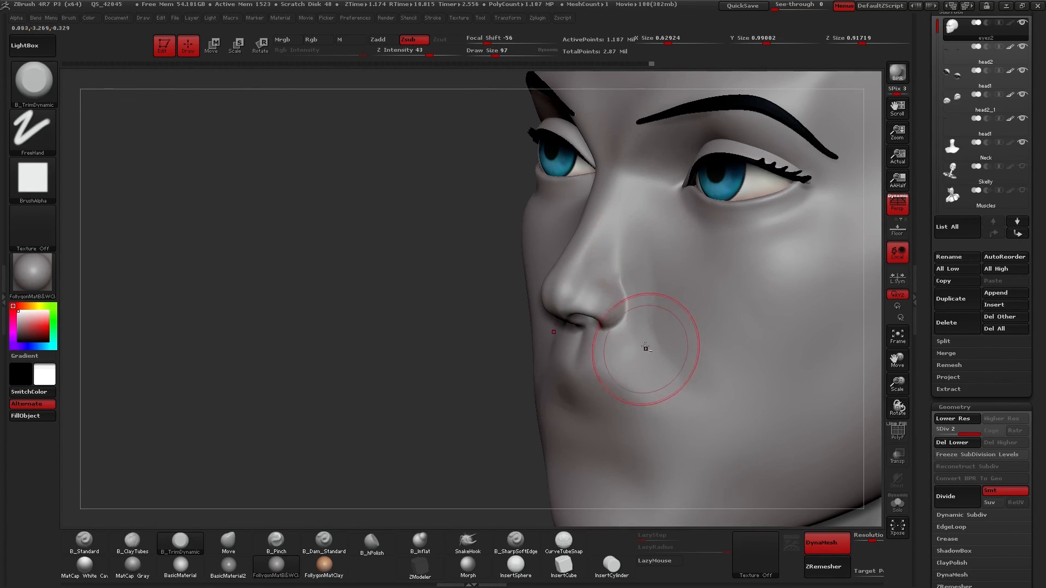
From a side profile, sharpen the nostril wing crease with the Pinch brush.
drag(644, 347, 663, 310)
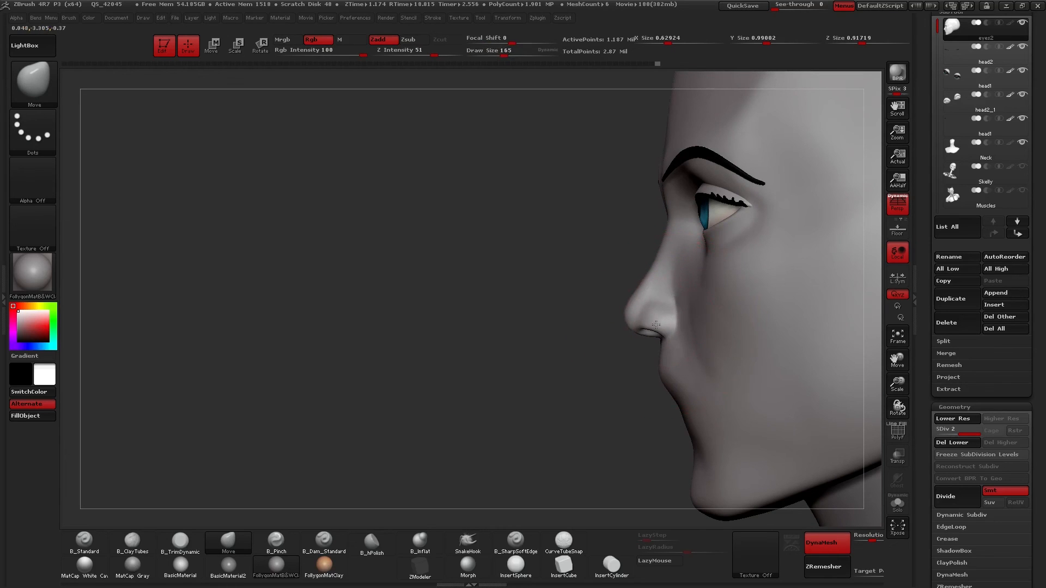
click(276, 541)
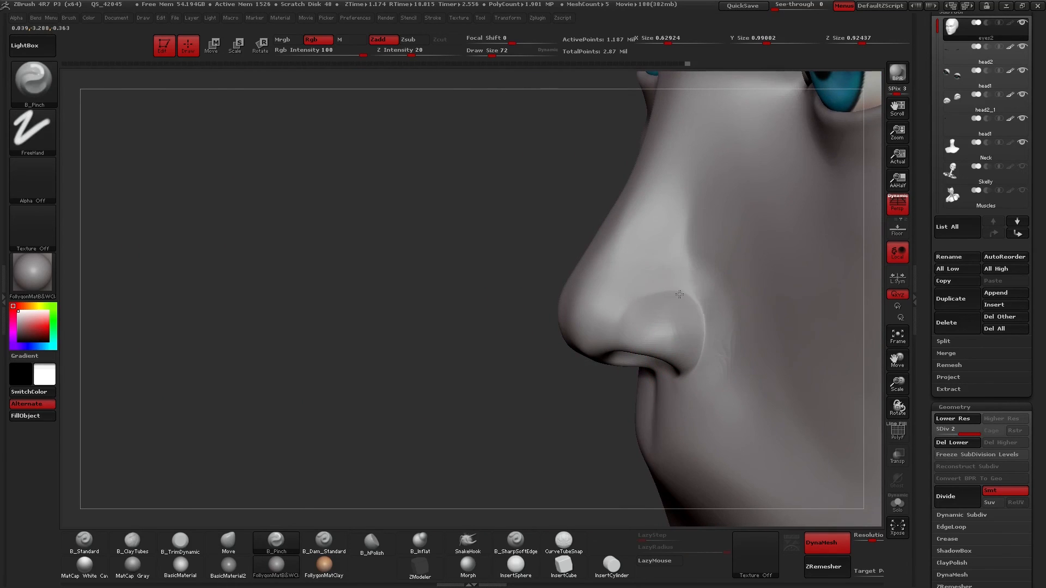
drag(679, 294, 654, 274)
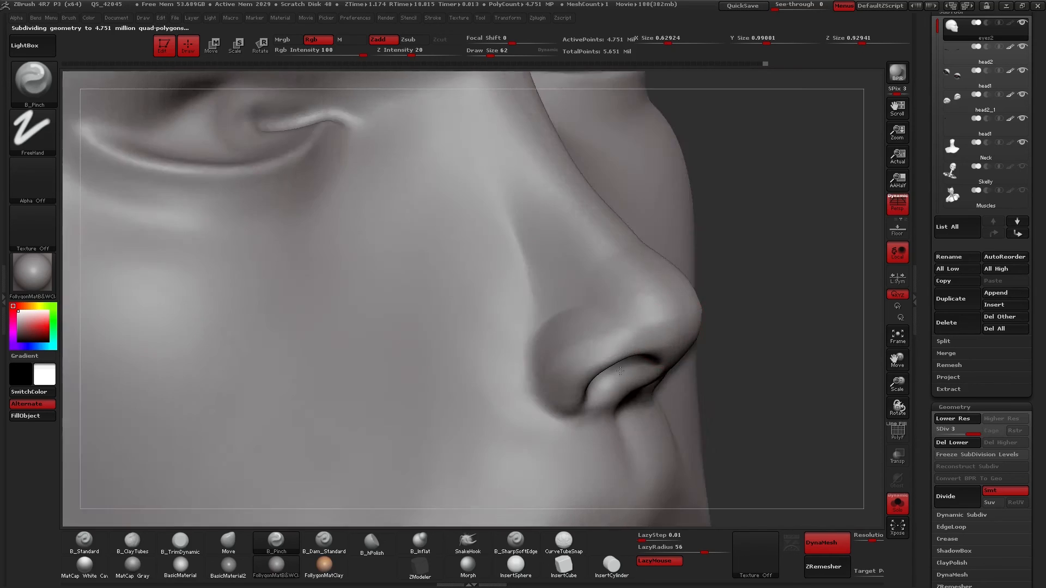
Pinch both nostril wing creases, the fold beneath, and the nostril rims from front and side.
drag(621, 371, 611, 339)
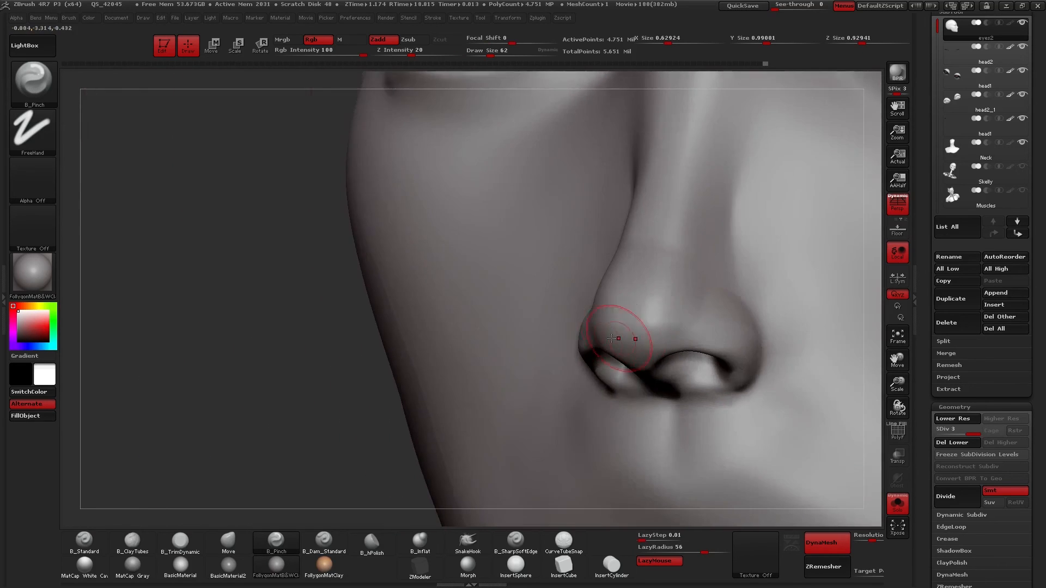
drag(607, 338, 630, 324)
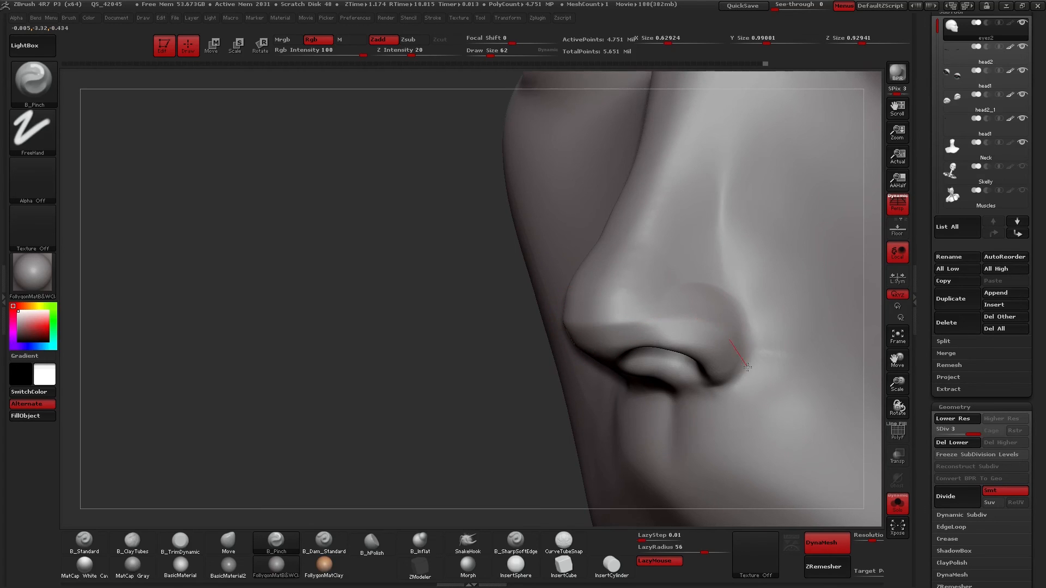
drag(744, 365, 561, 348)
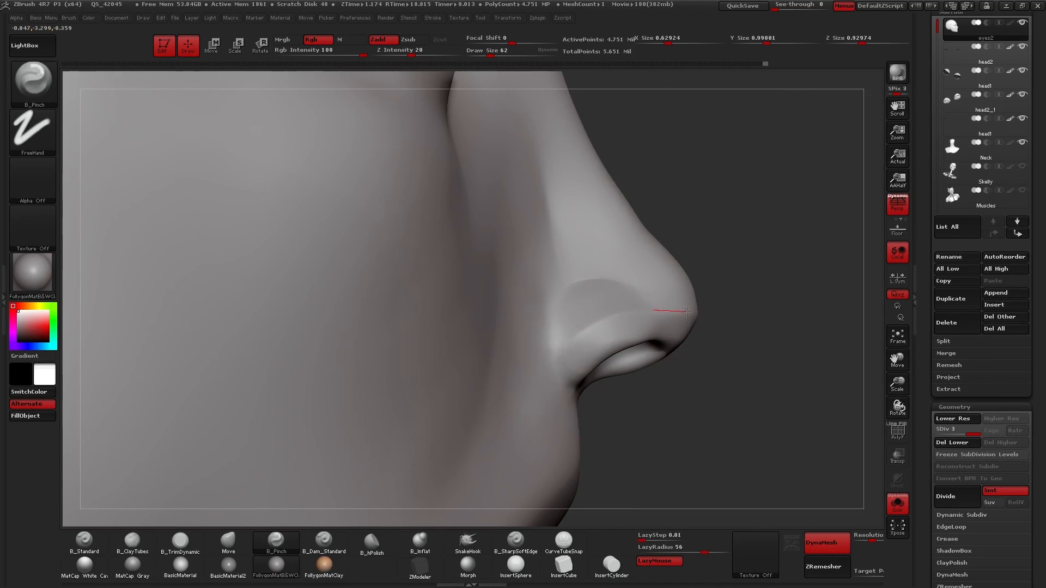
drag(684, 312, 779, 307)
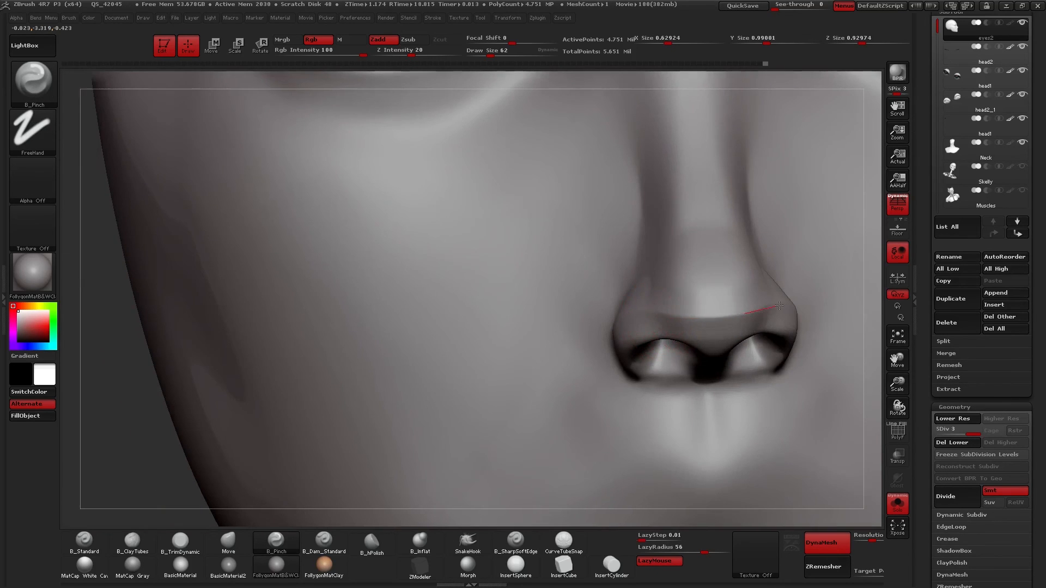
drag(774, 307, 553, 327)
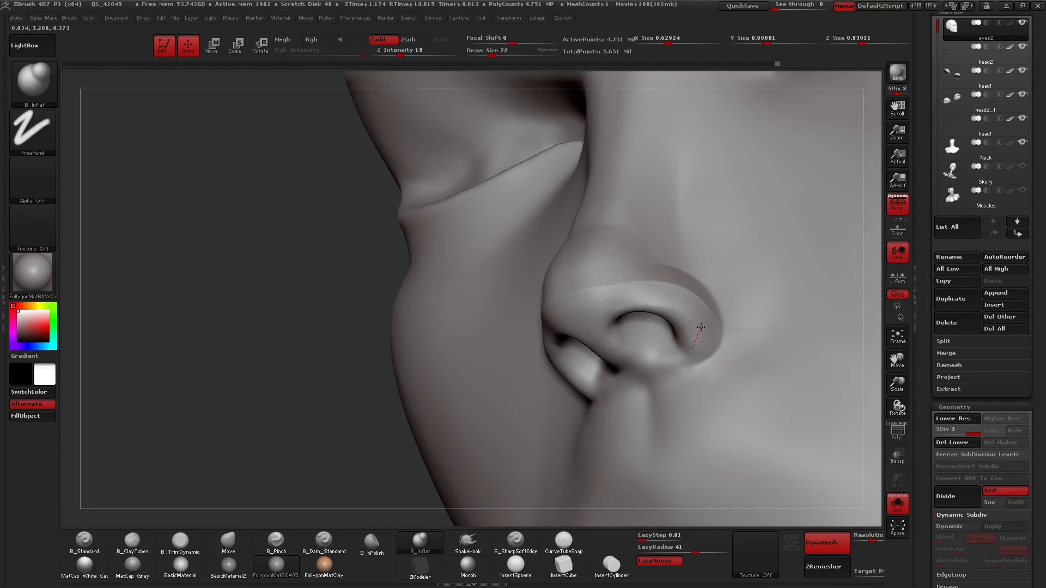
Inflate both nostril wings, raise the nose tip with Move, and re-pinch the wing crease.
drag(701, 327, 644, 301)
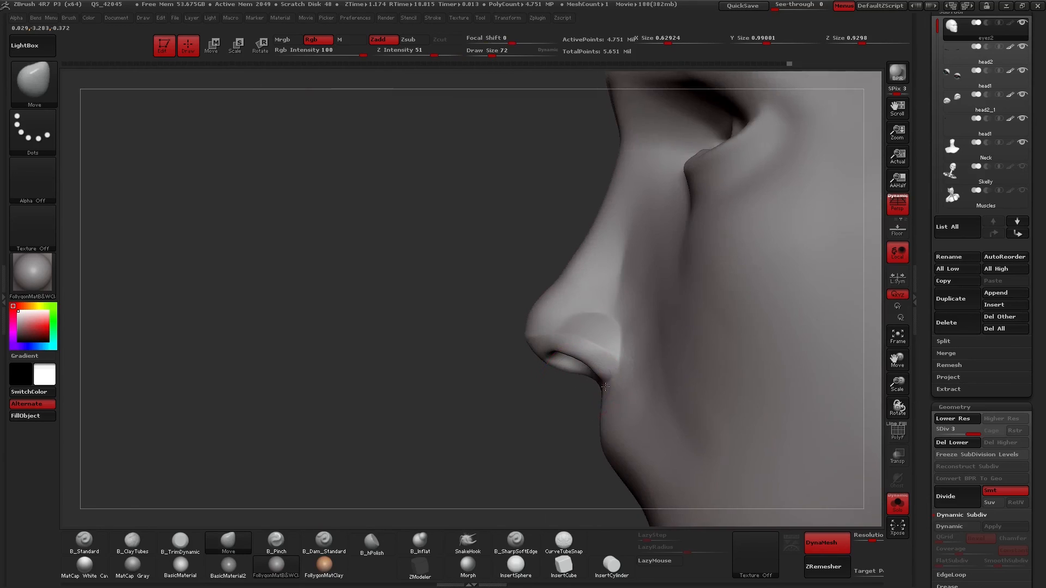
drag(604, 386, 607, 400)
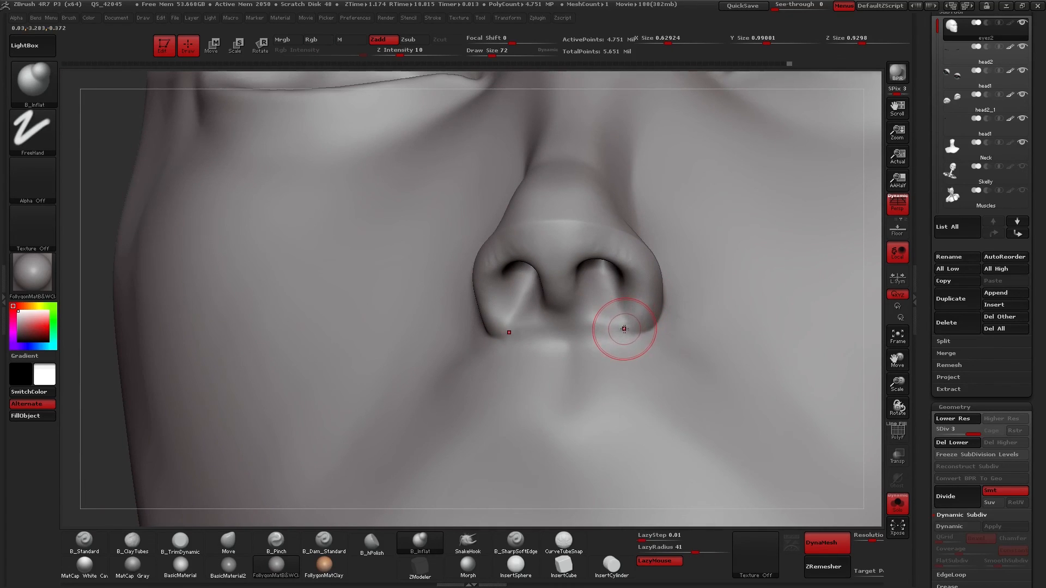
drag(624, 328, 567, 294)
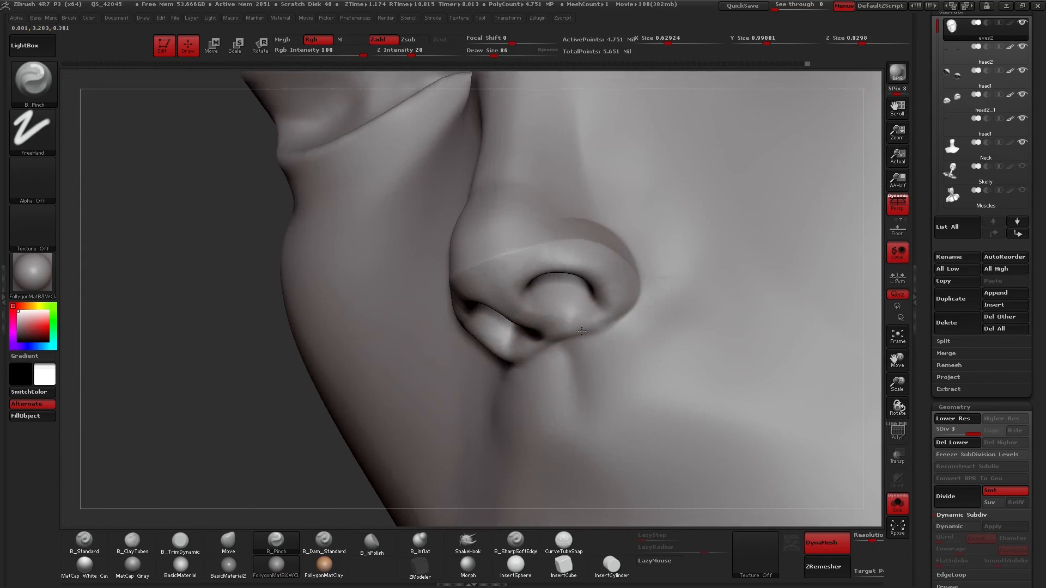
drag(582, 331, 639, 288)
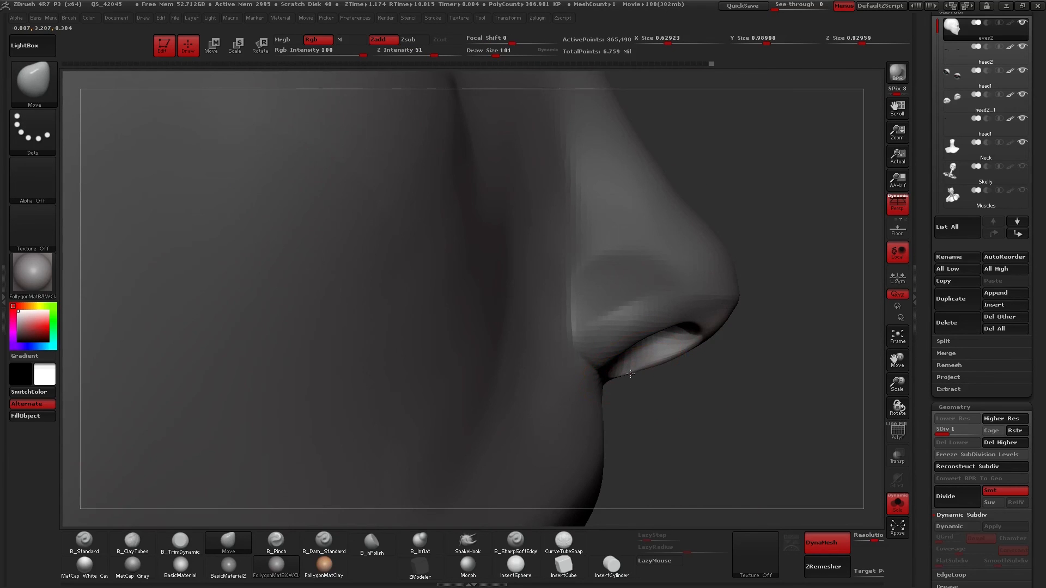
Nudge the nose tip at SDiv 1, step up with Higher Res, and frame the whole head.
drag(631, 374, 660, 378)
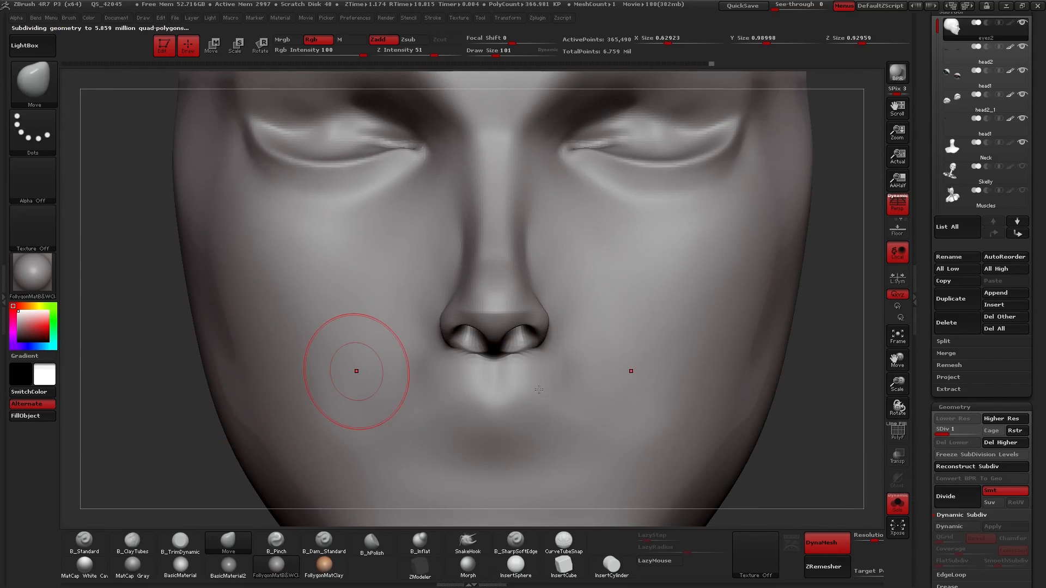
click(956, 419)
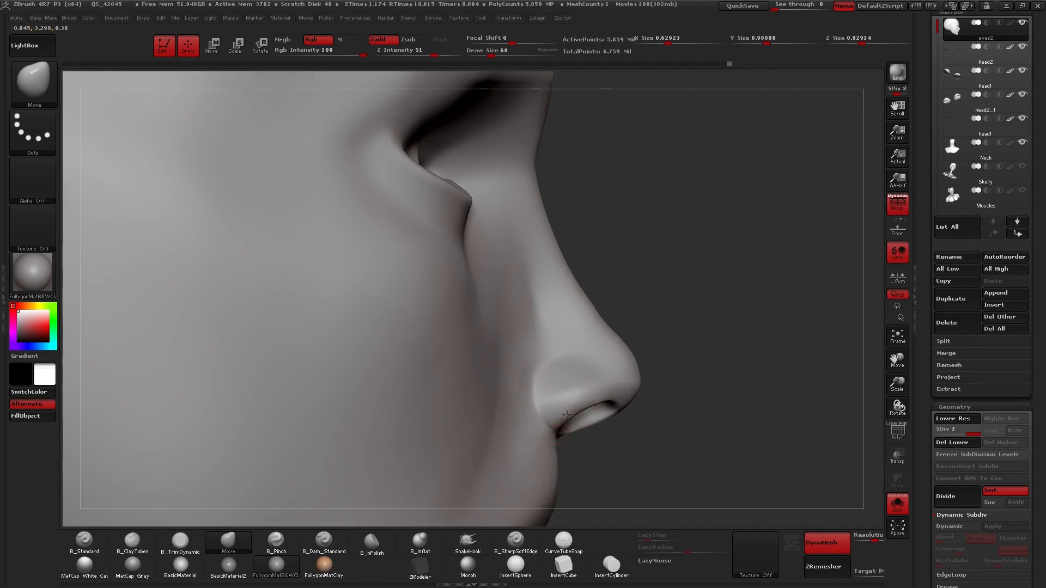
drag(567, 417, 623, 413)
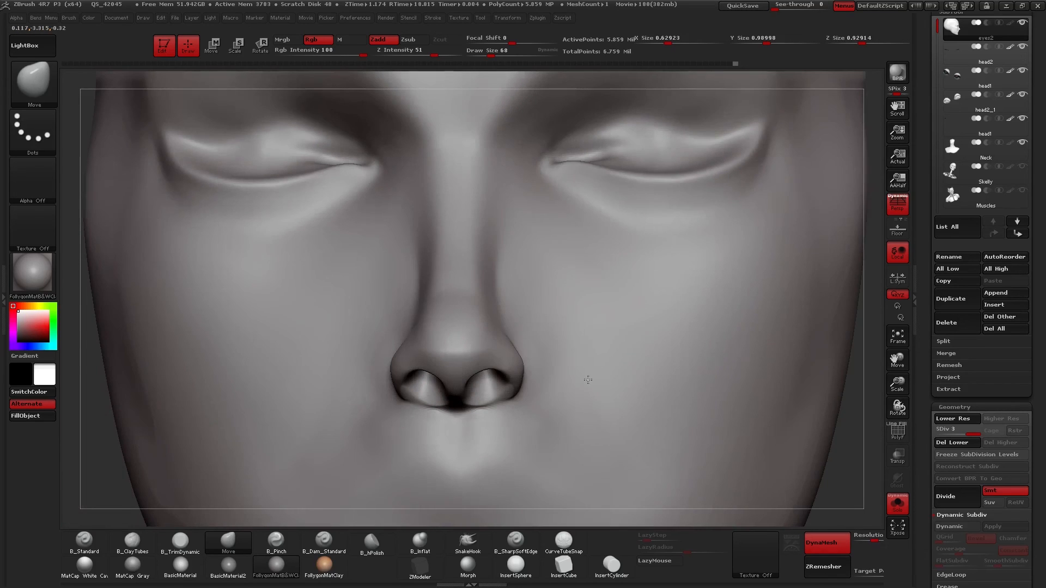
drag(587, 380, 627, 394)
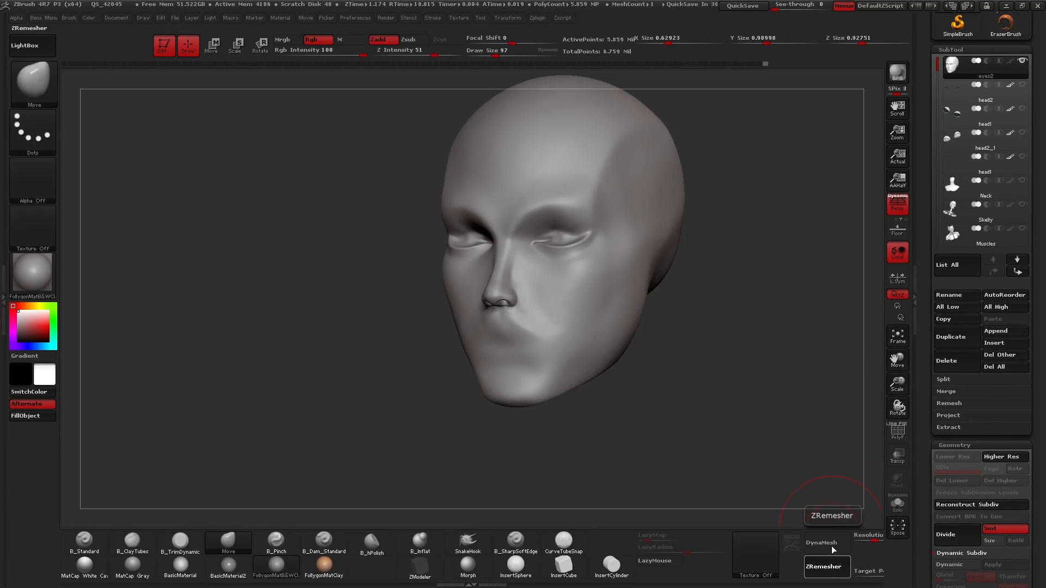
ZRemesh the head into clean quads, then inspect front and three-quarter views with eyes and eyebrows.
click(826, 568)
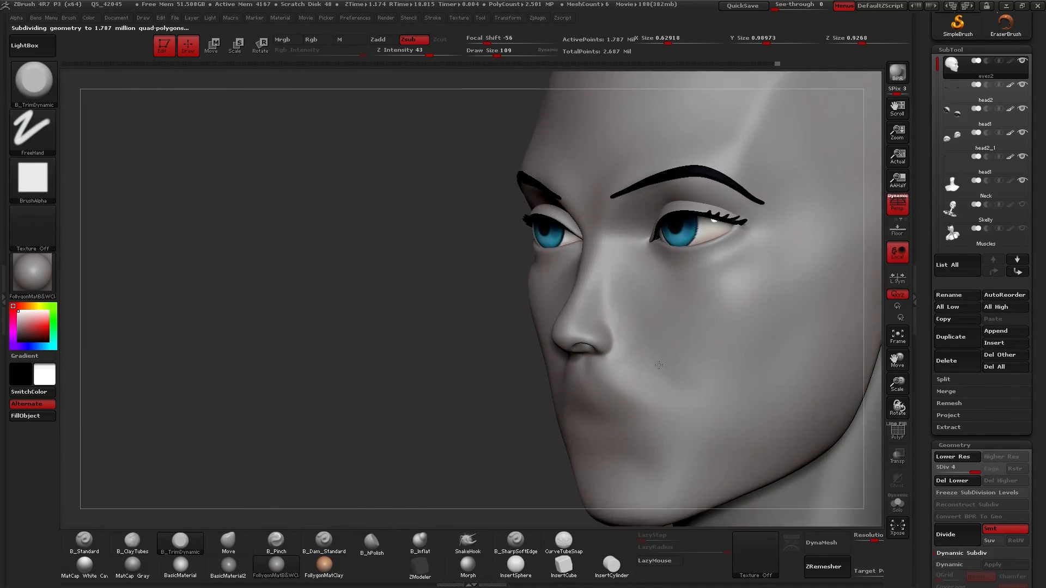
drag(657, 365, 644, 357)
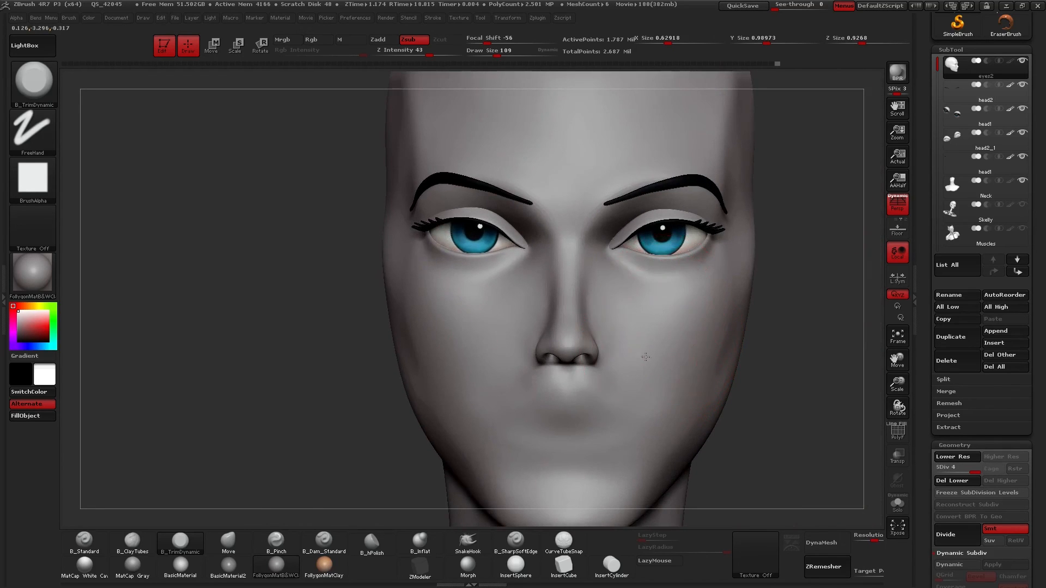
drag(644, 357, 704, 348)
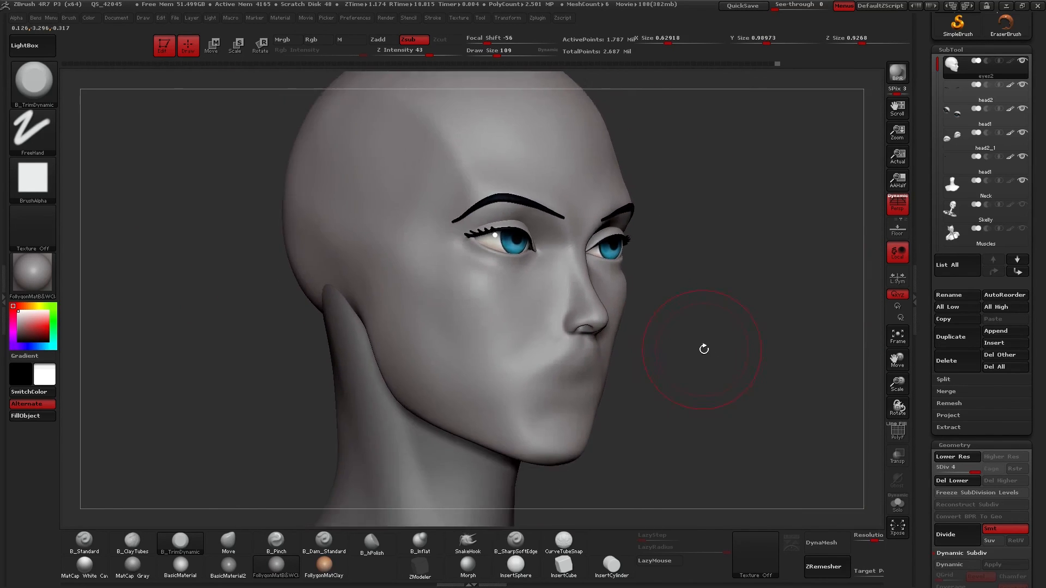
drag(704, 349, 671, 354)
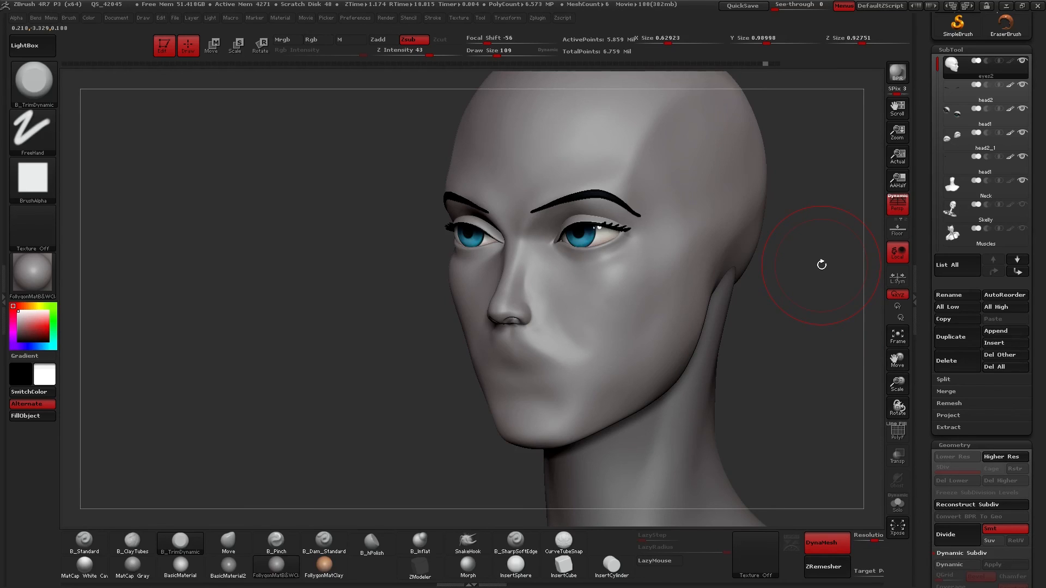
Switch to the remeshed head subtool and soften its nose with a light Inflate stroke.
click(955, 456)
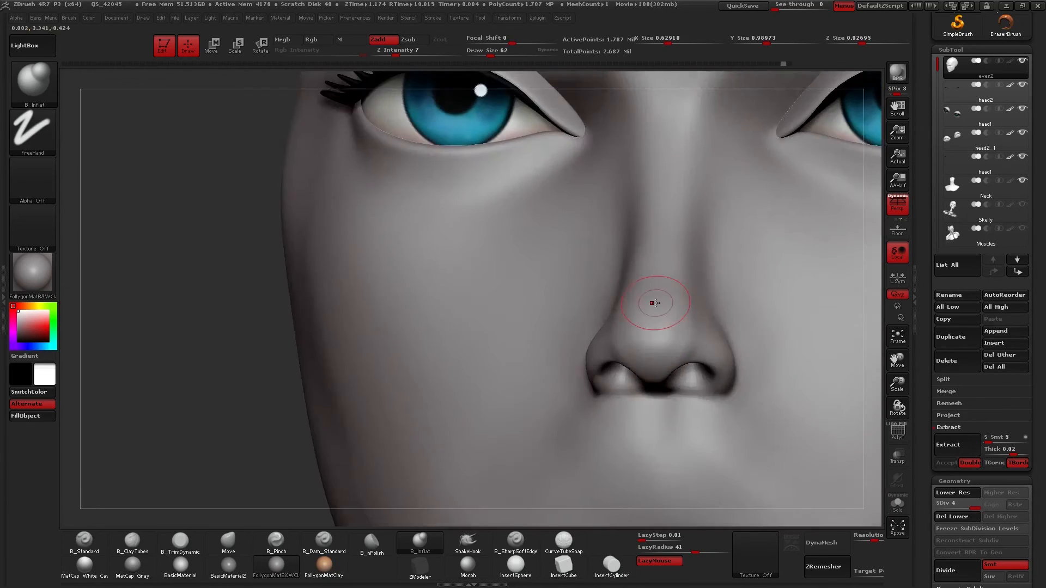
drag(654, 303, 714, 356)
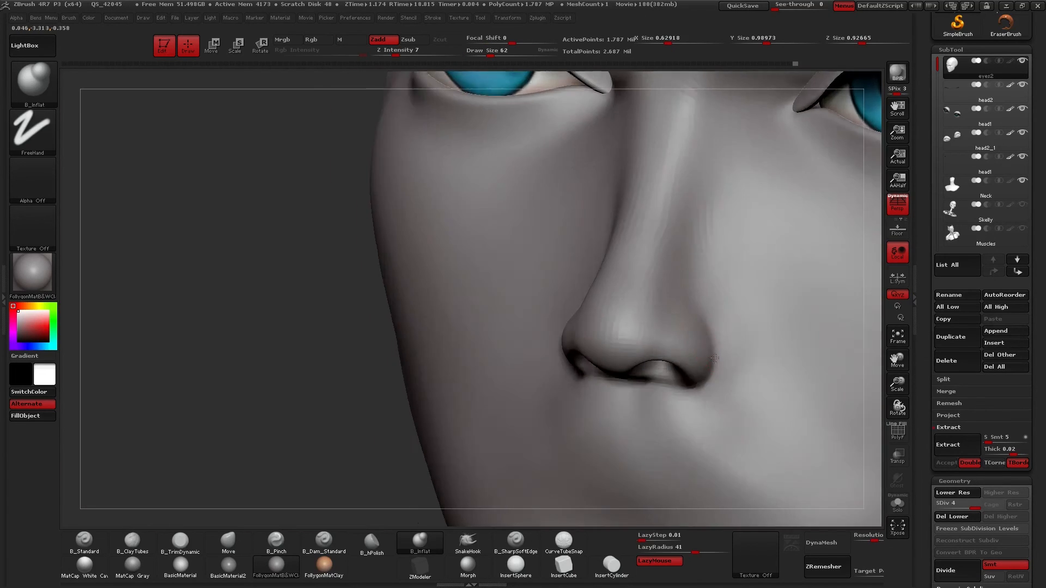